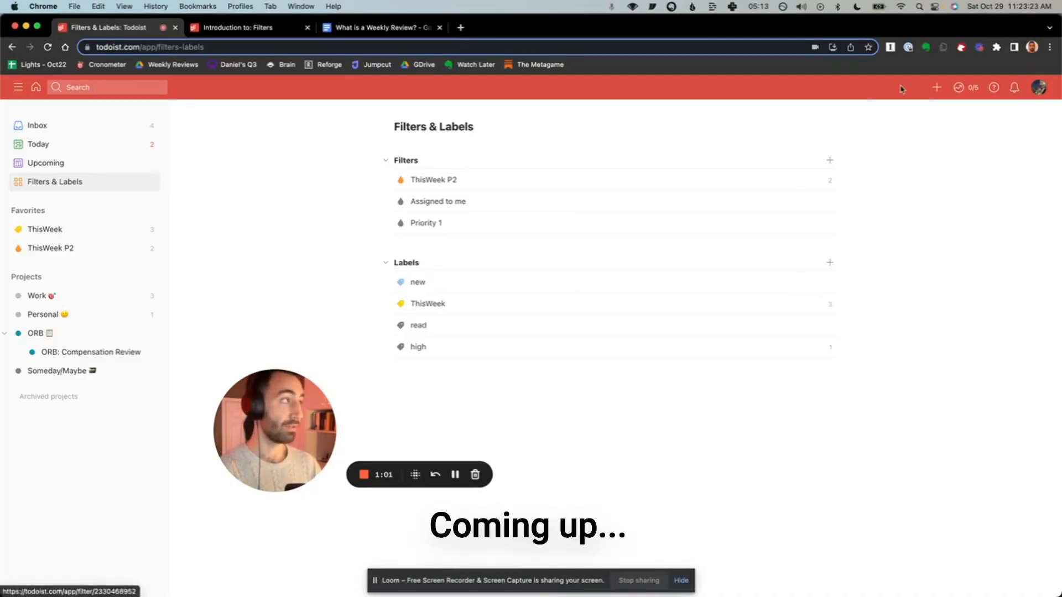
- Dismiss the discard-task confirmation and switch to the other browser tab
{"action": "type", "text": "@"}
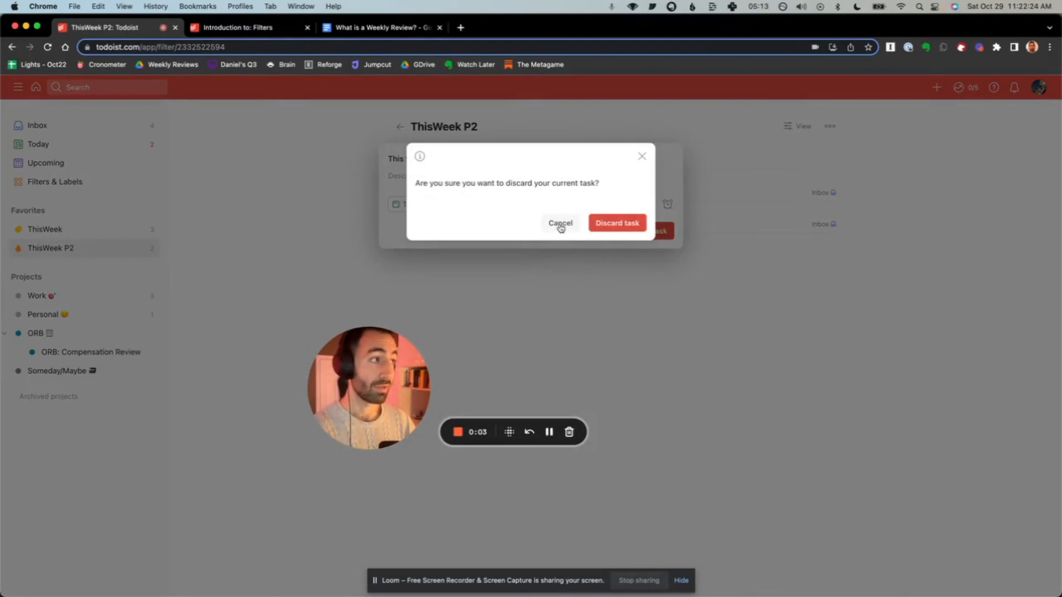
{"action": "left_click", "coordinate": [615, 223]}
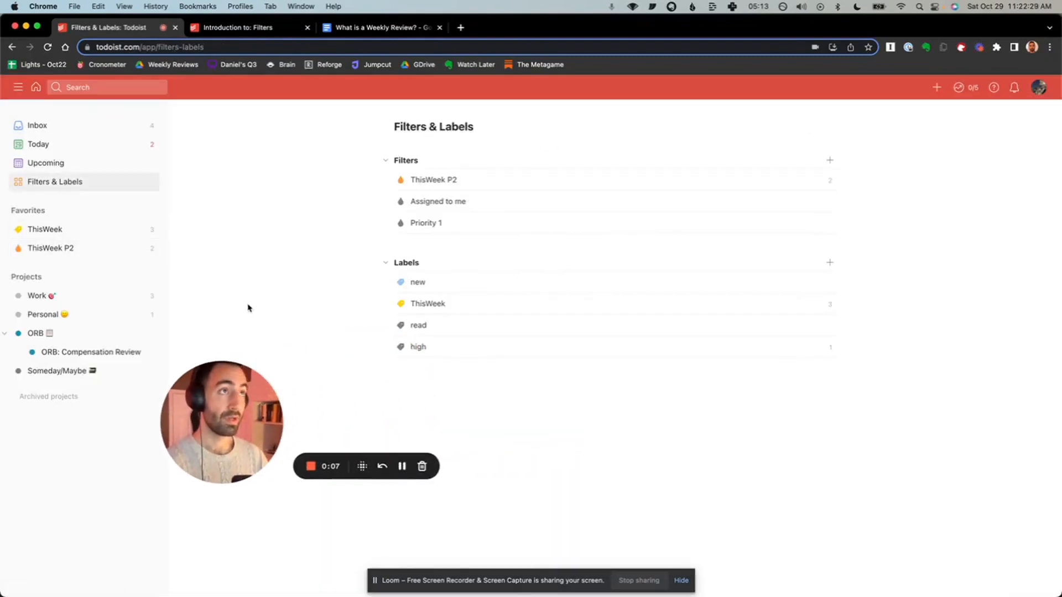
{"action": "left_click", "coordinate": [379, 27]}
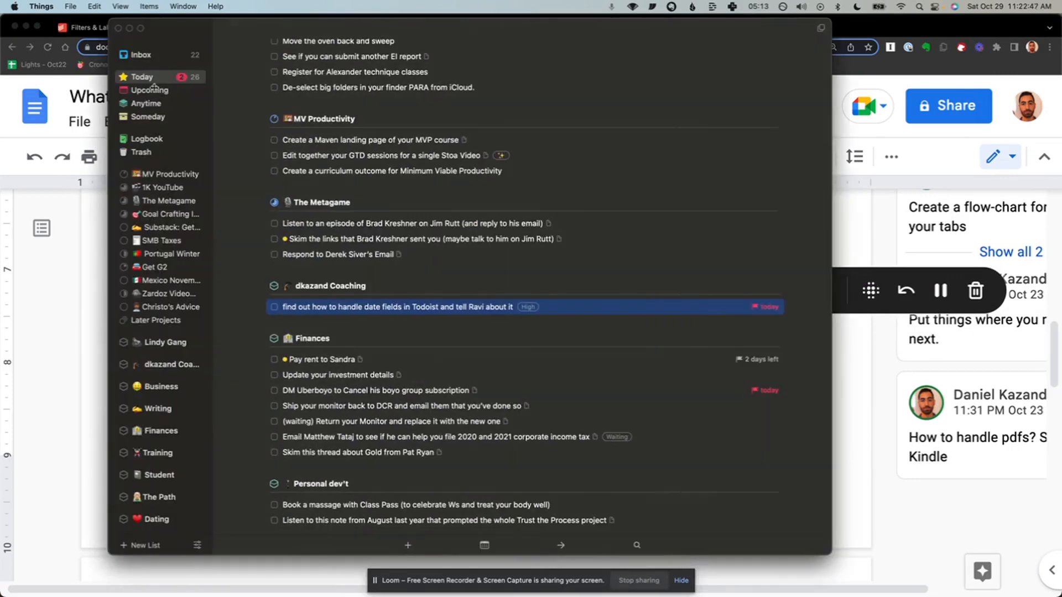
{"action": "mouse_move", "coordinate": [179, 75]}
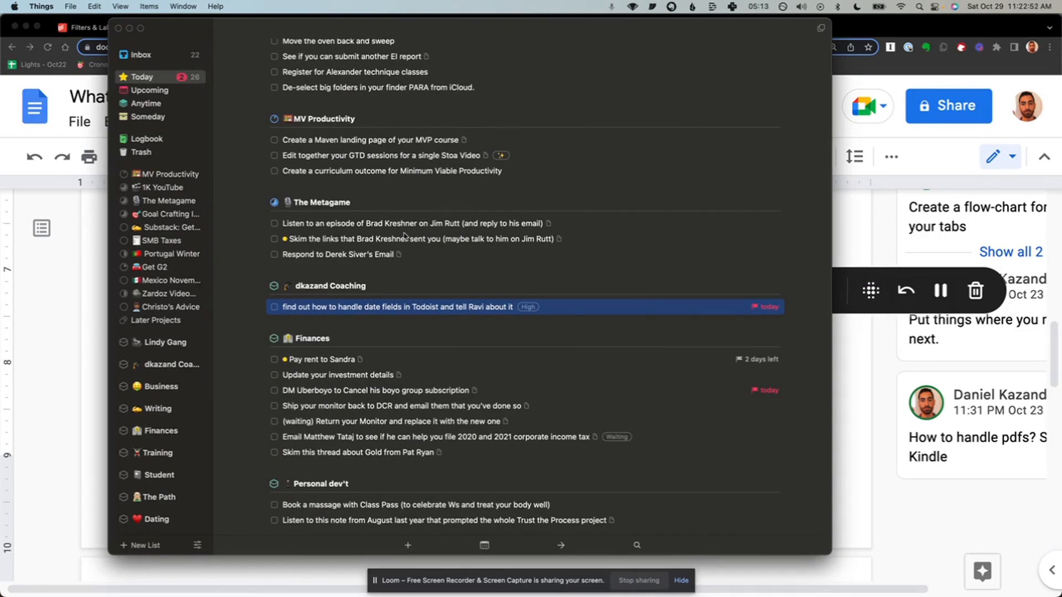
{"action": "mouse_move", "coordinate": [766, 314]}
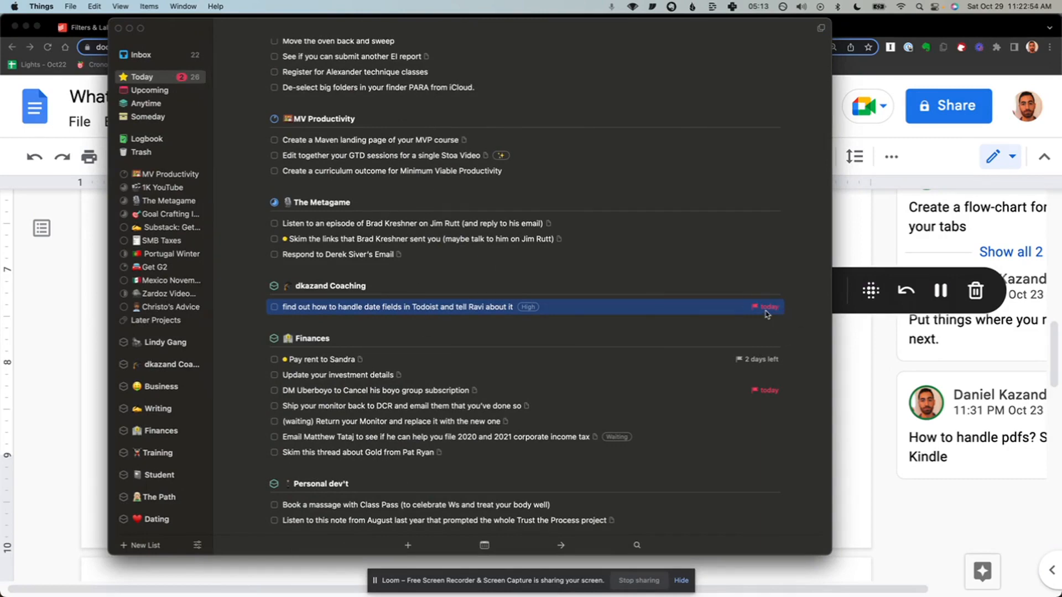
{"action": "mouse_move", "coordinate": [772, 352]}
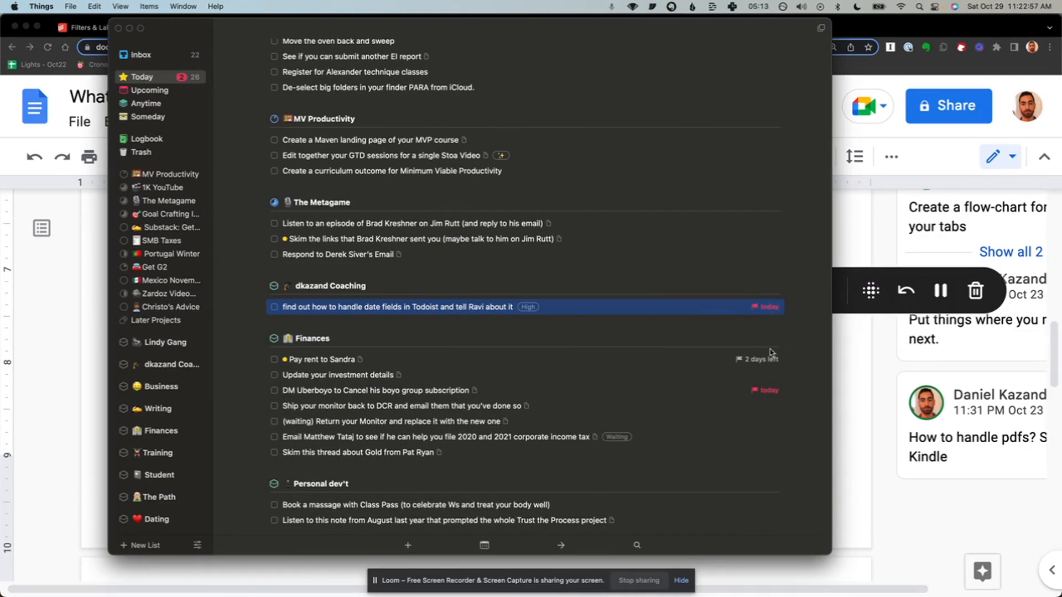
{"action": "mouse_move", "coordinate": [515, 314]}
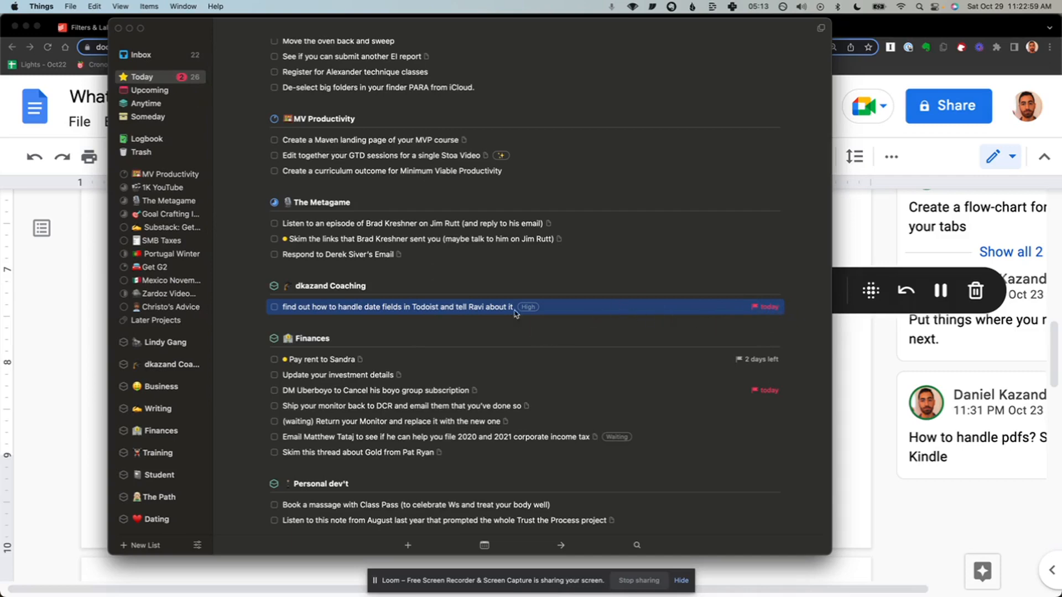
{"action": "mouse_move", "coordinate": [525, 313]}
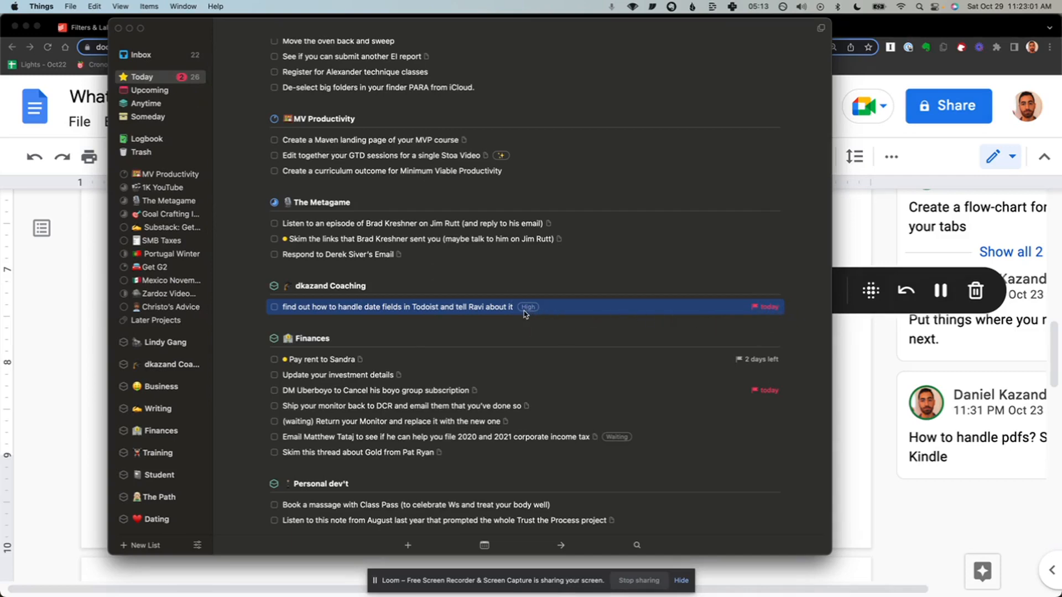
{"action": "mouse_move", "coordinate": [260, 432]}
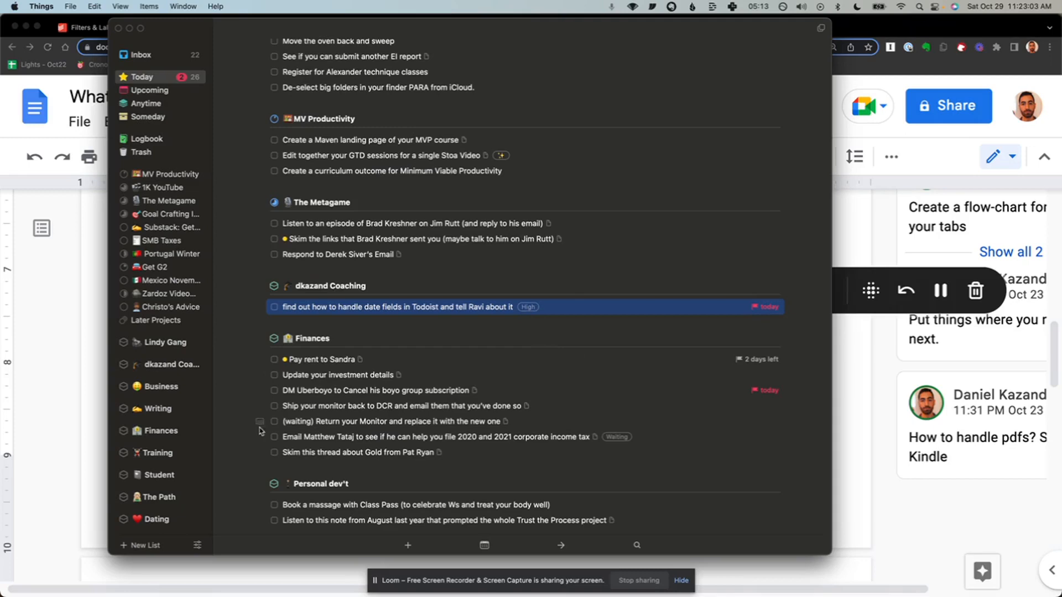
{"action": "mouse_move", "coordinate": [476, 269]}
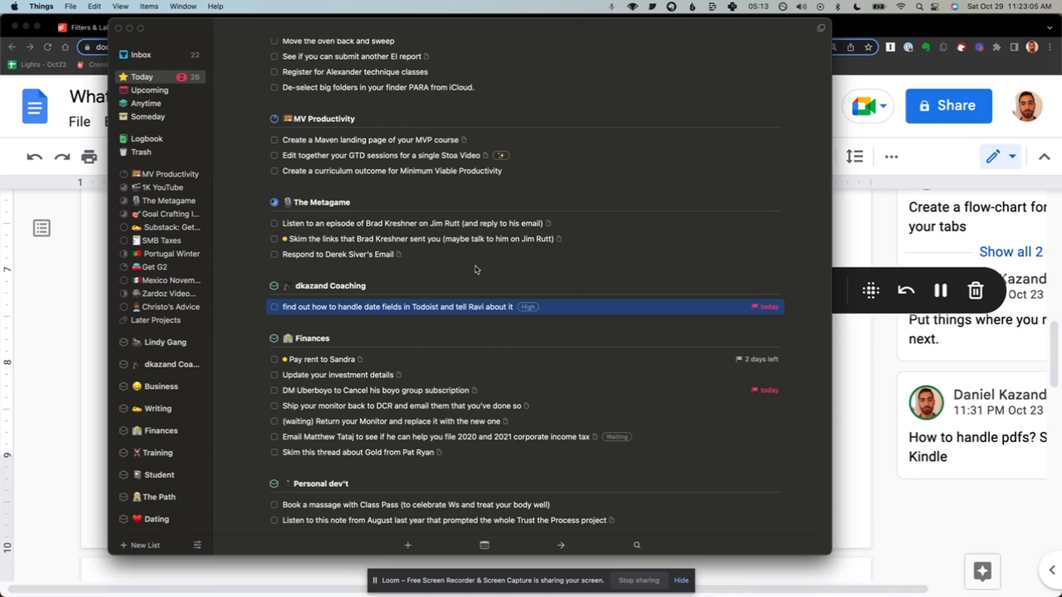
{"action": "mouse_move", "coordinate": [383, 323]}
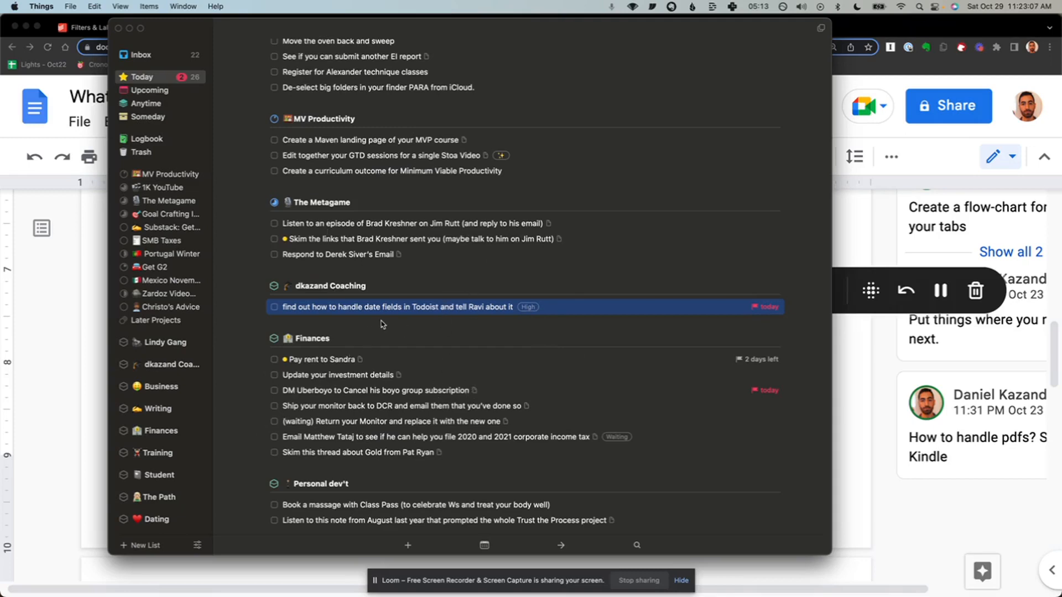
- Filter Things' Today list to High-tagged tasks, then return to Todoist's Filters & Labels
{"action": "left_click", "coordinate": [327, 137]}
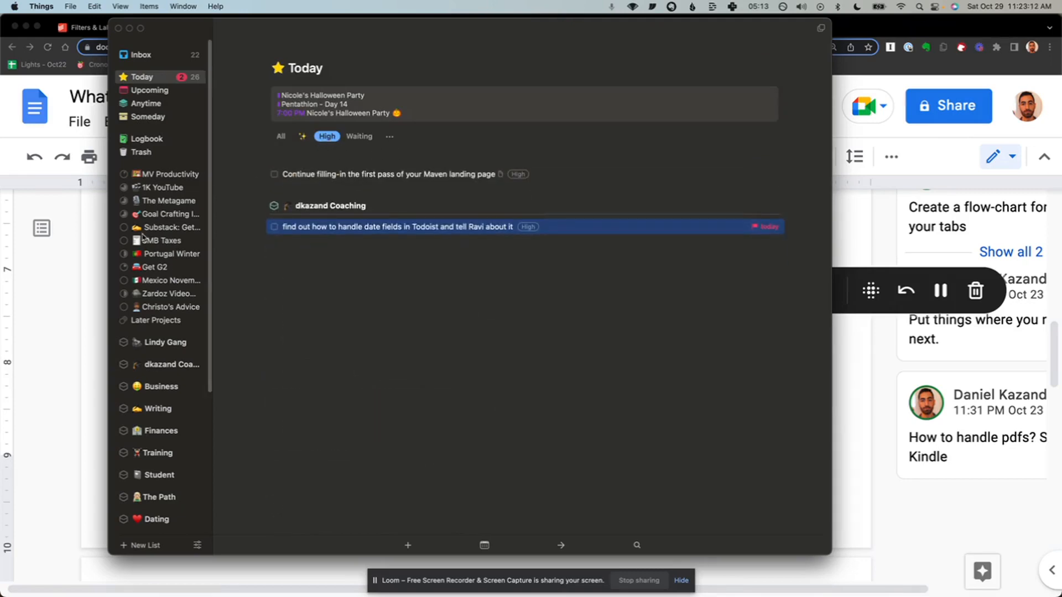
{"action": "mouse_move", "coordinate": [70, 349]}
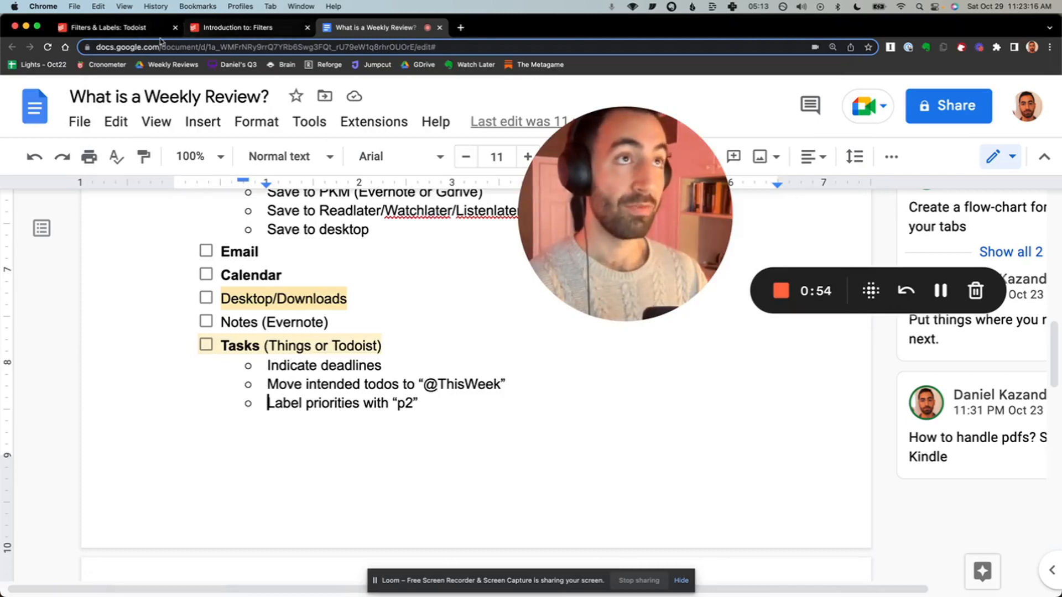
{"action": "left_click", "coordinate": [108, 27]}
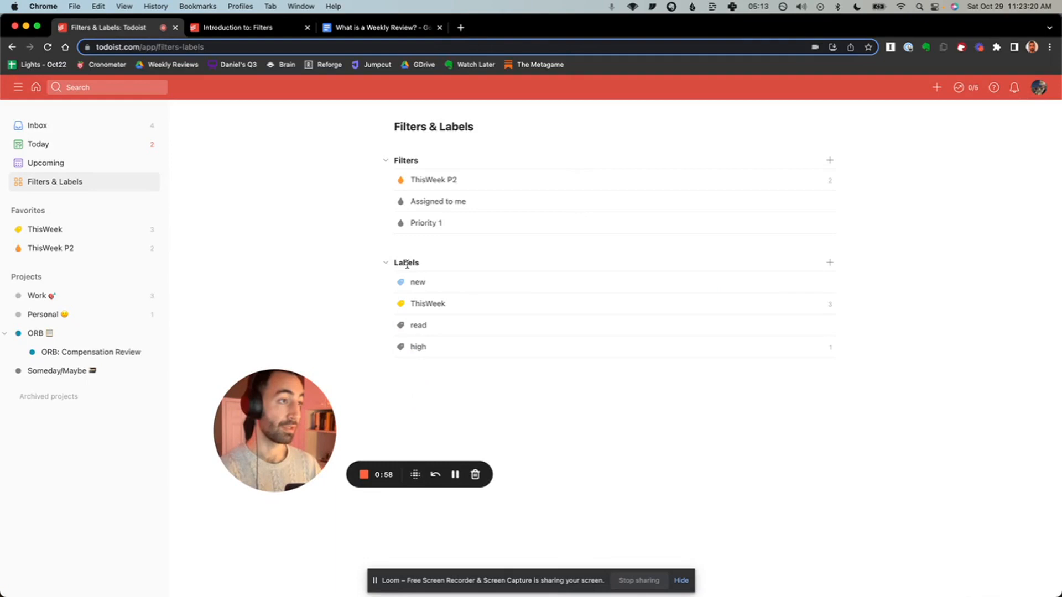
{"action": "mouse_move", "coordinate": [428, 304]}
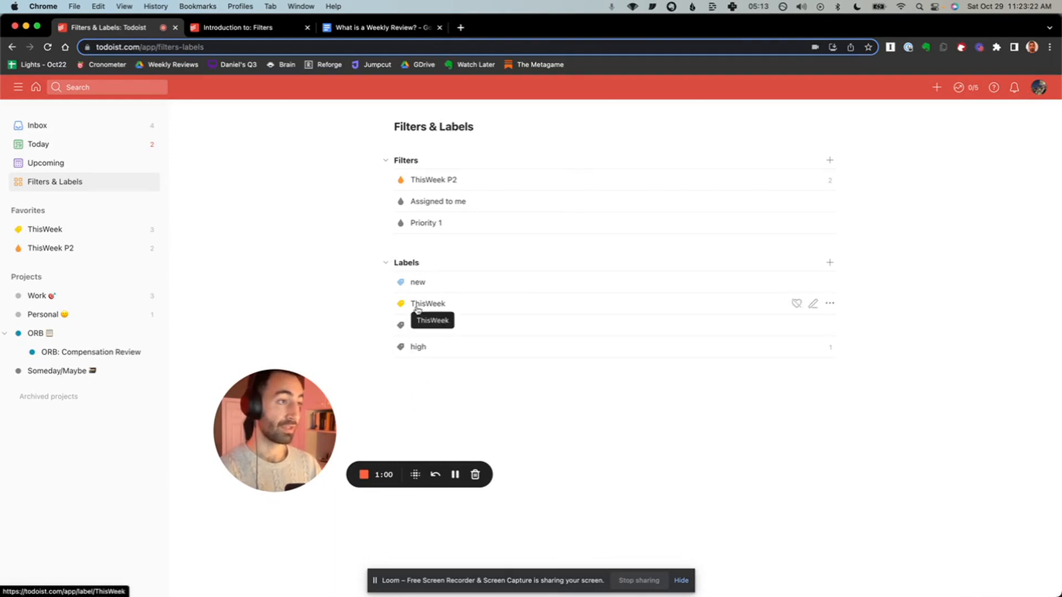
{"action": "left_click", "coordinate": [935, 87]}
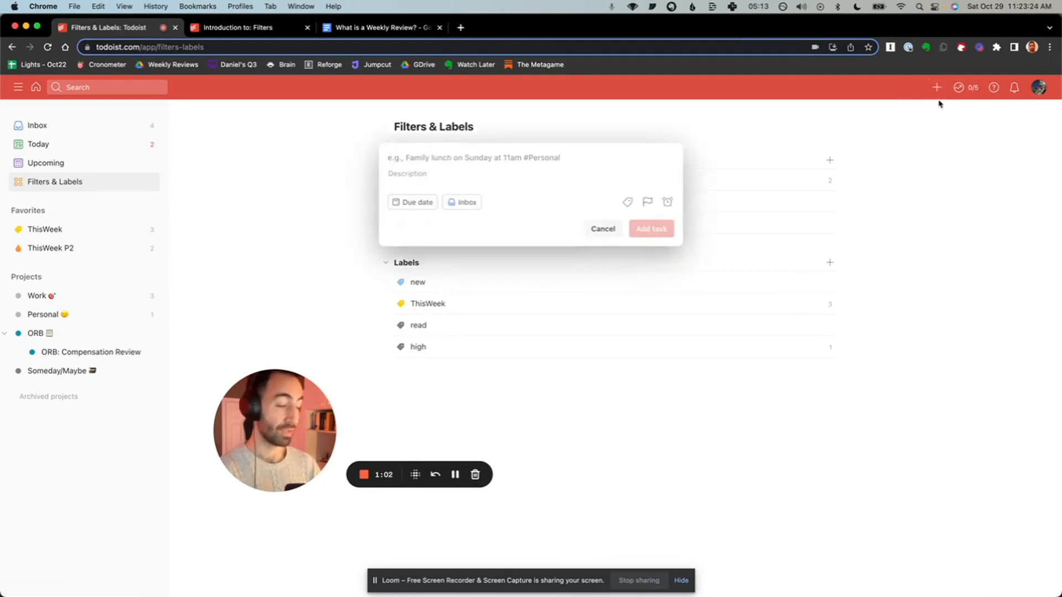
{"action": "type", "text": "@"}
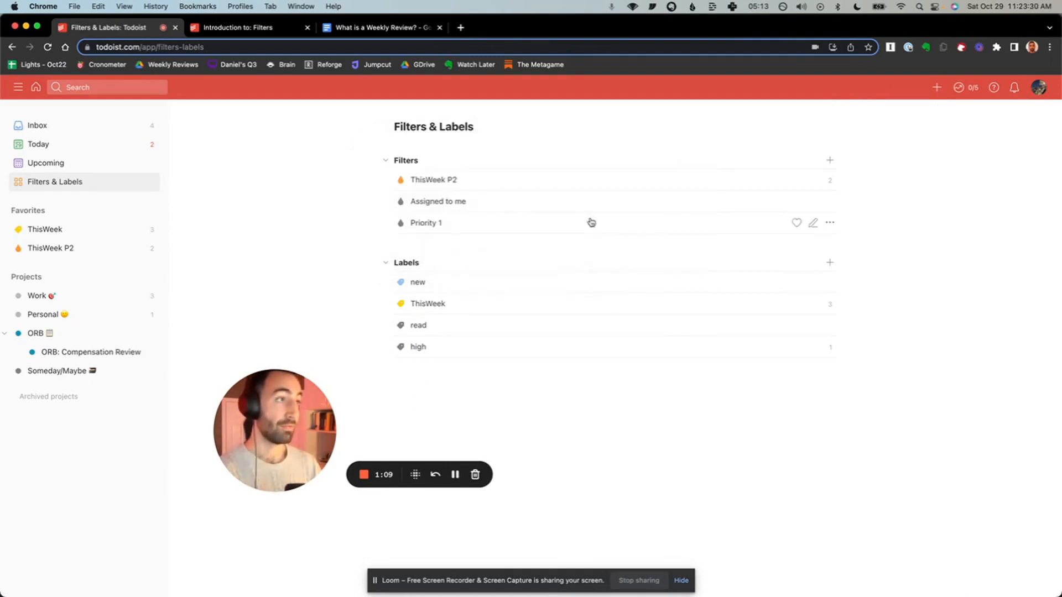
{"action": "mouse_move", "coordinate": [408, 169]}
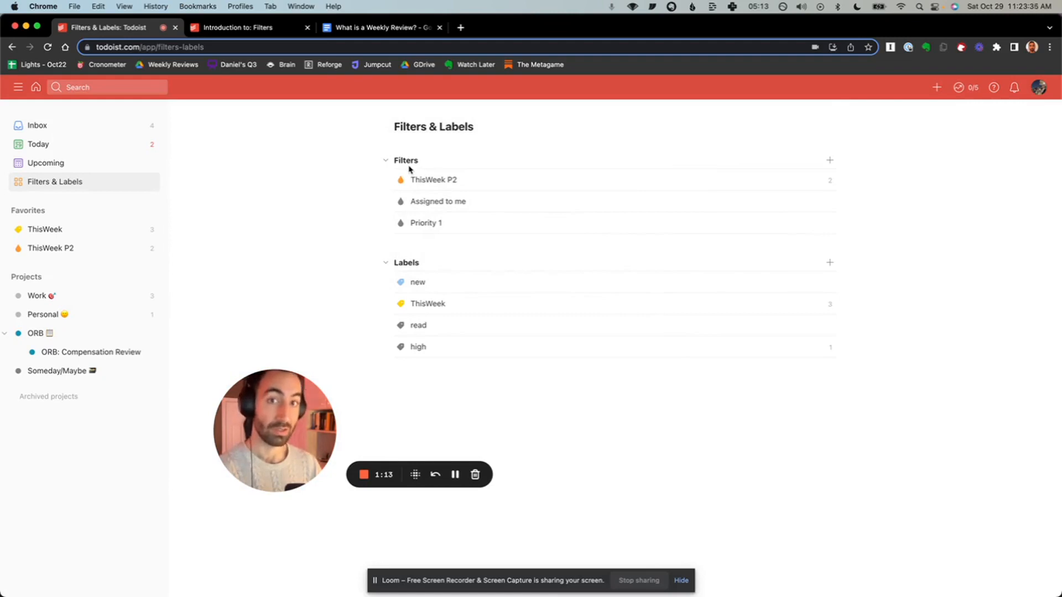
{"action": "left_click", "coordinate": [243, 28]}
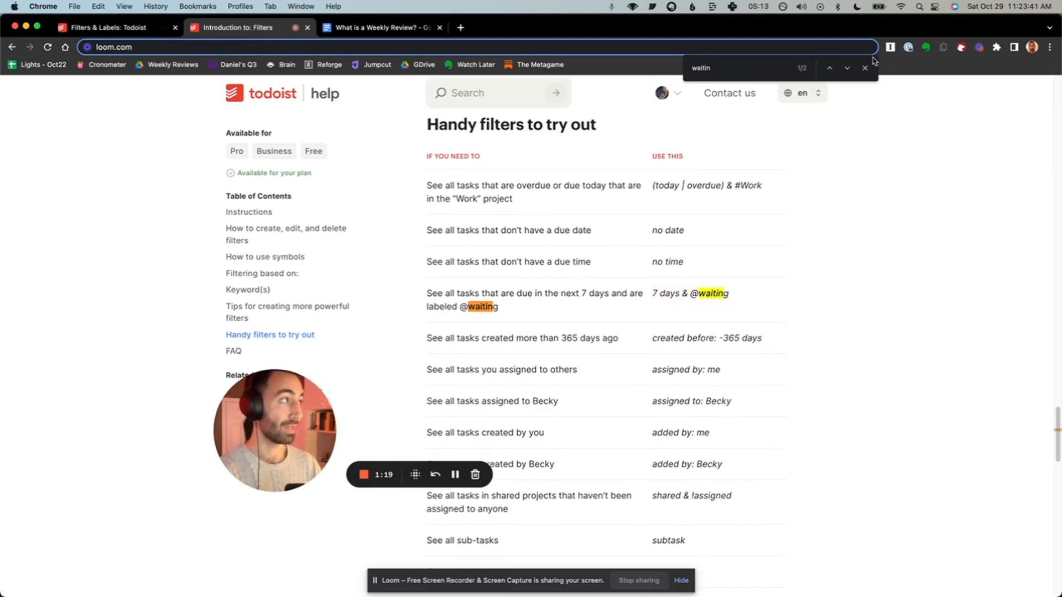
{"action": "left_click", "coordinate": [865, 68]}
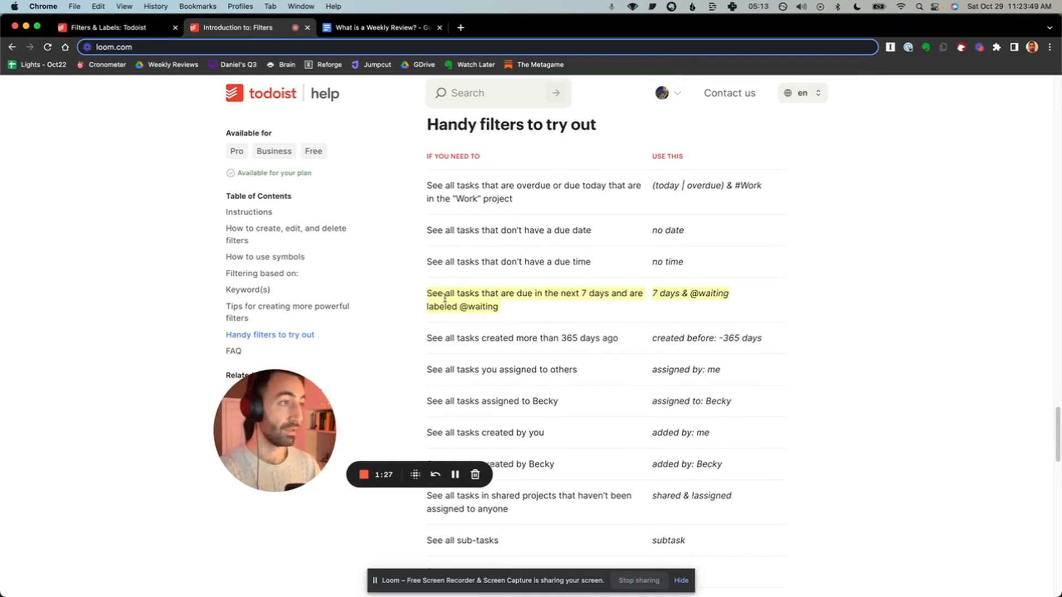
{"action": "mouse_move", "coordinate": [562, 309]}
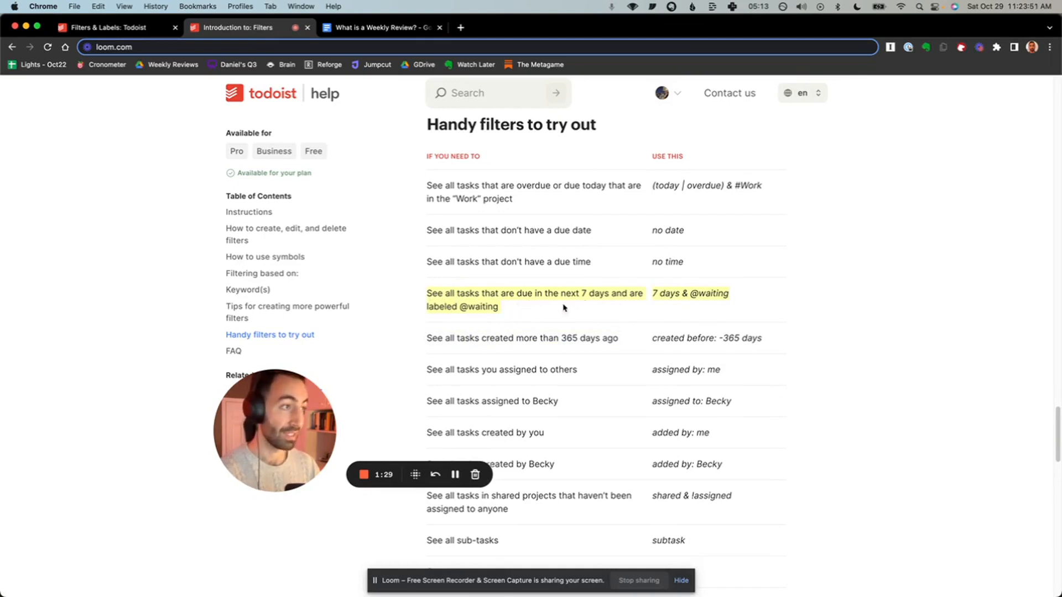
{"action": "mouse_move", "coordinate": [259, 86]}
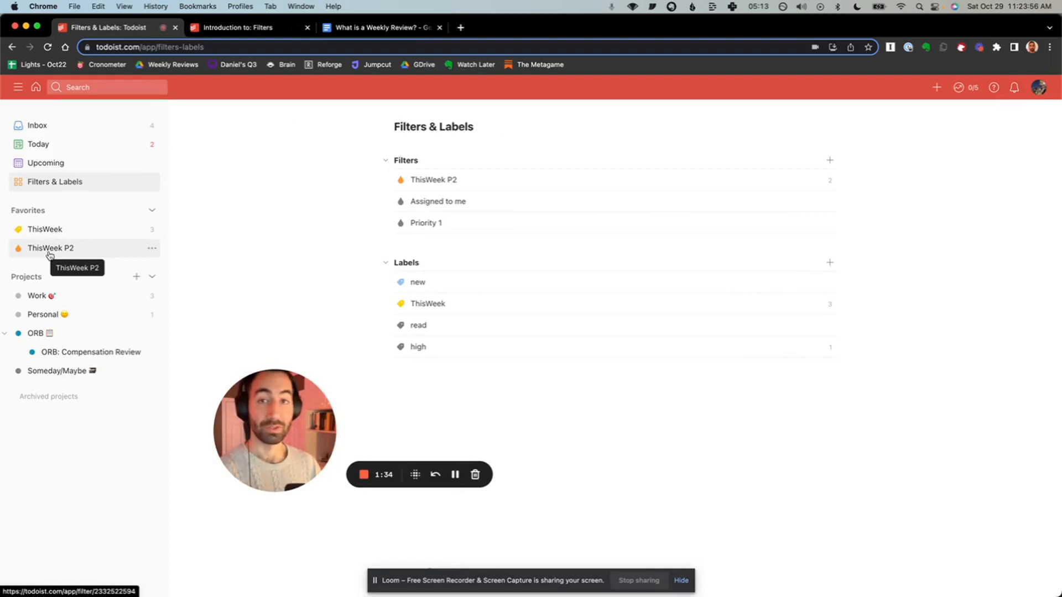
{"action": "mouse_move", "coordinate": [377, 206]}
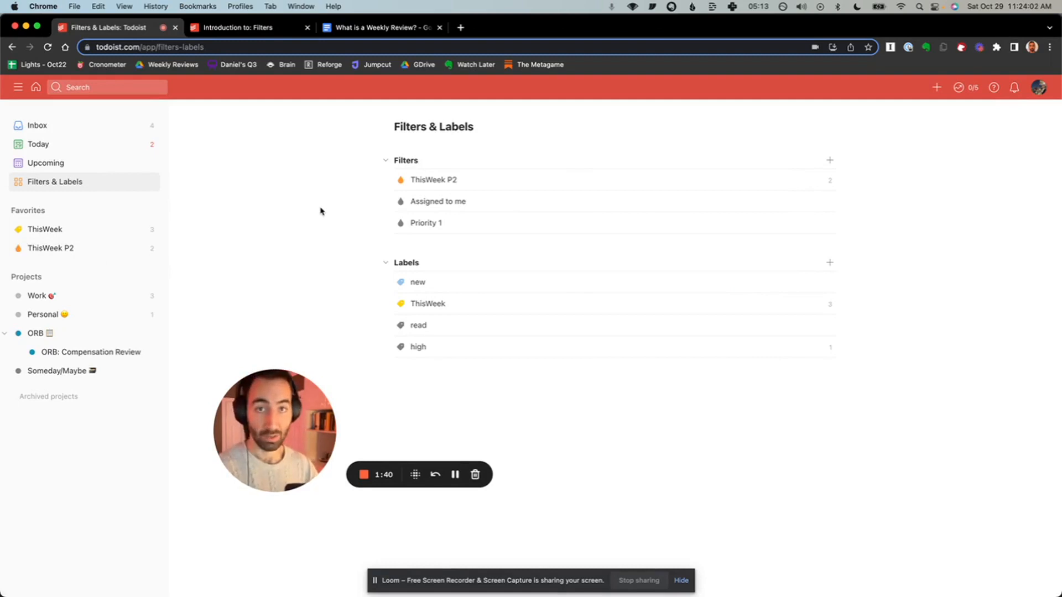
{"action": "mouse_move", "coordinate": [178, 205]}
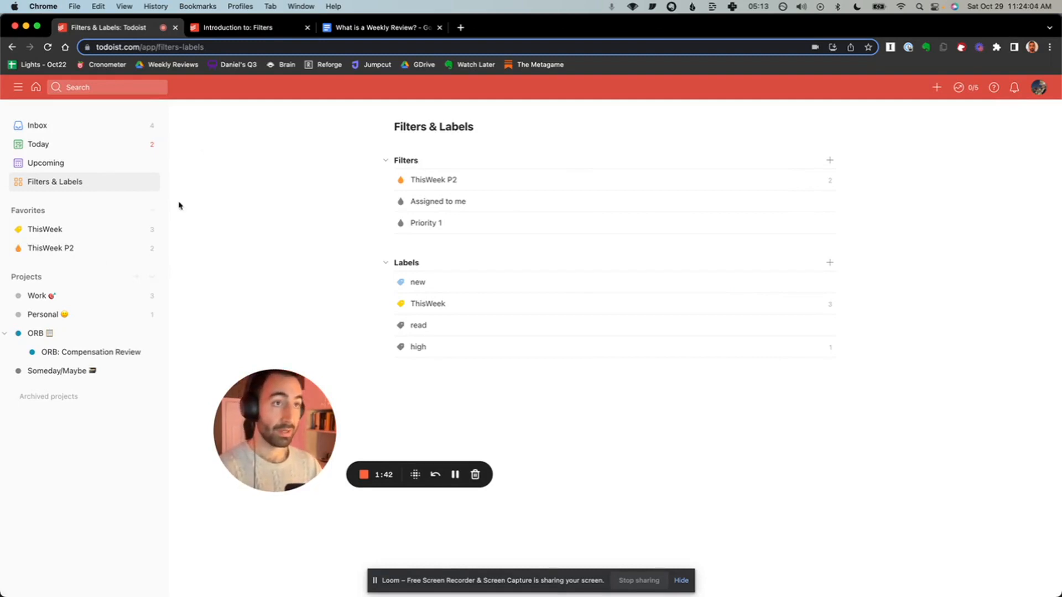
{"action": "mouse_move", "coordinate": [49, 247]}
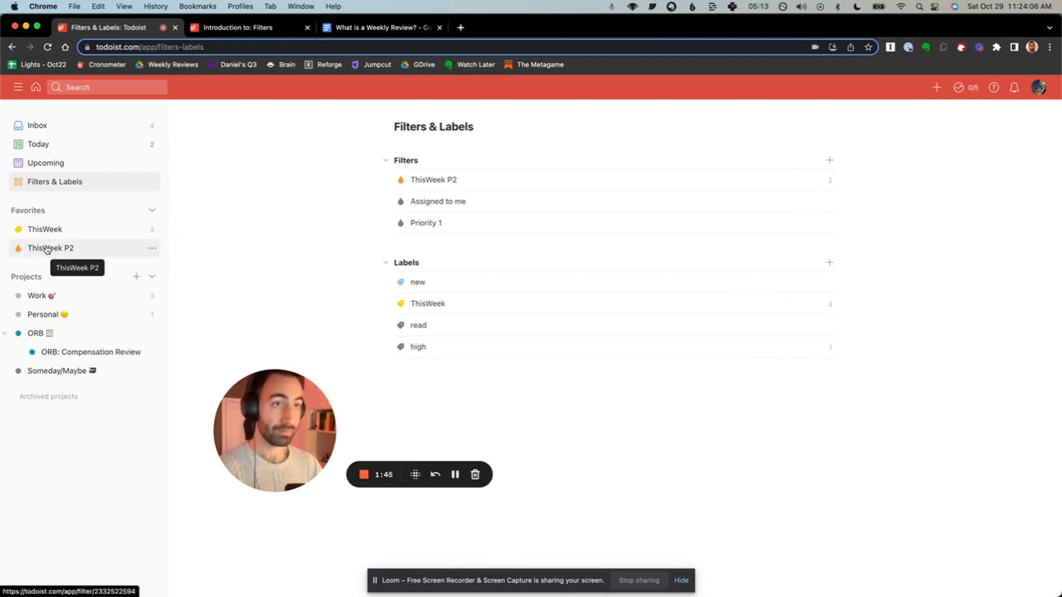
{"action": "mouse_move", "coordinate": [45, 229]}
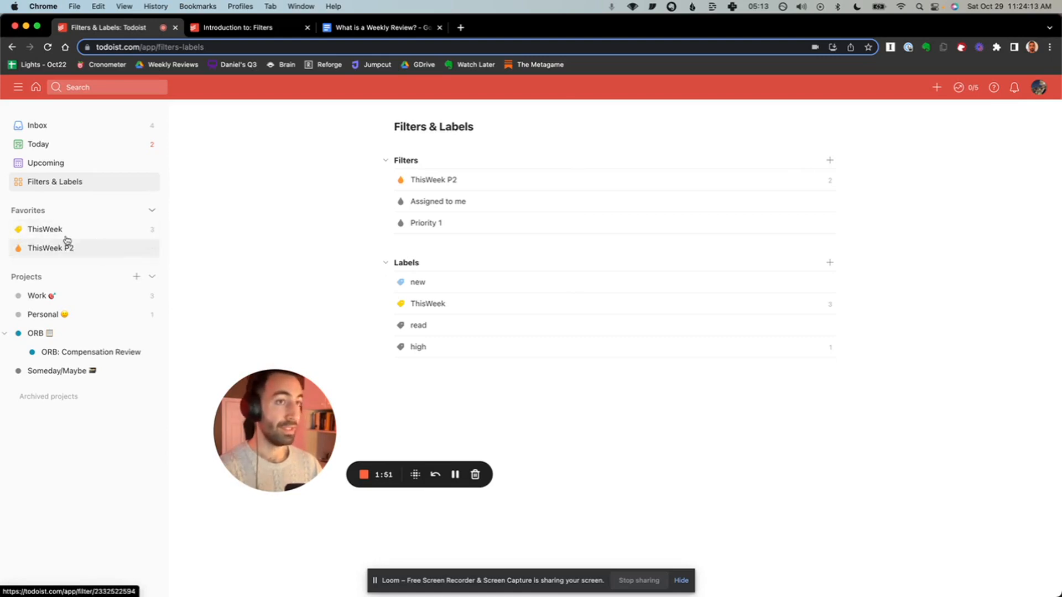
{"action": "mouse_move", "coordinate": [46, 229]}
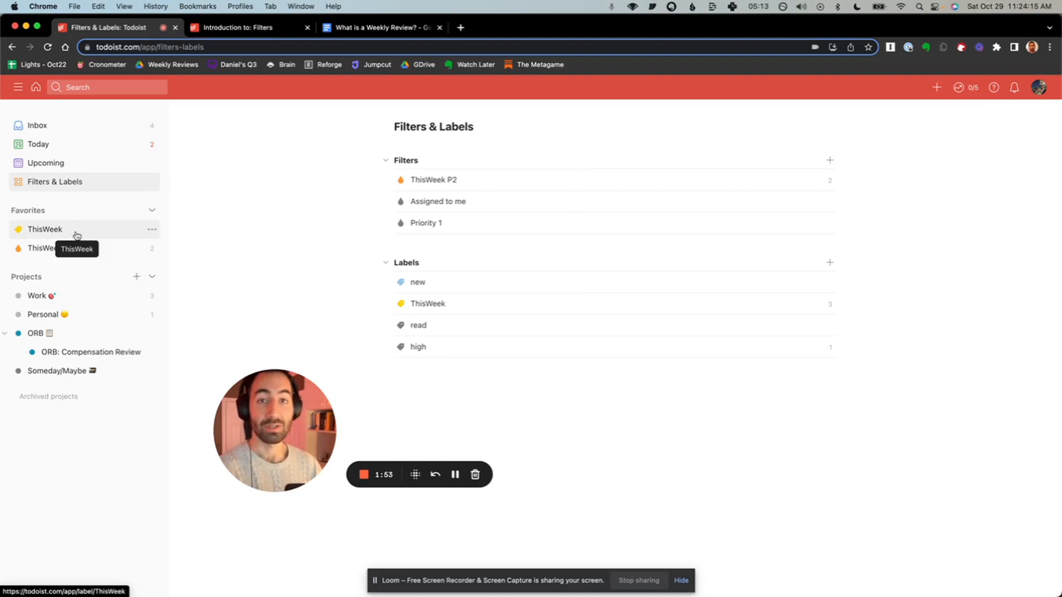
- Open the ThisWeek label and the 'A task I want to do this week, with no due date' details
{"action": "left_click", "coordinate": [45, 229]}
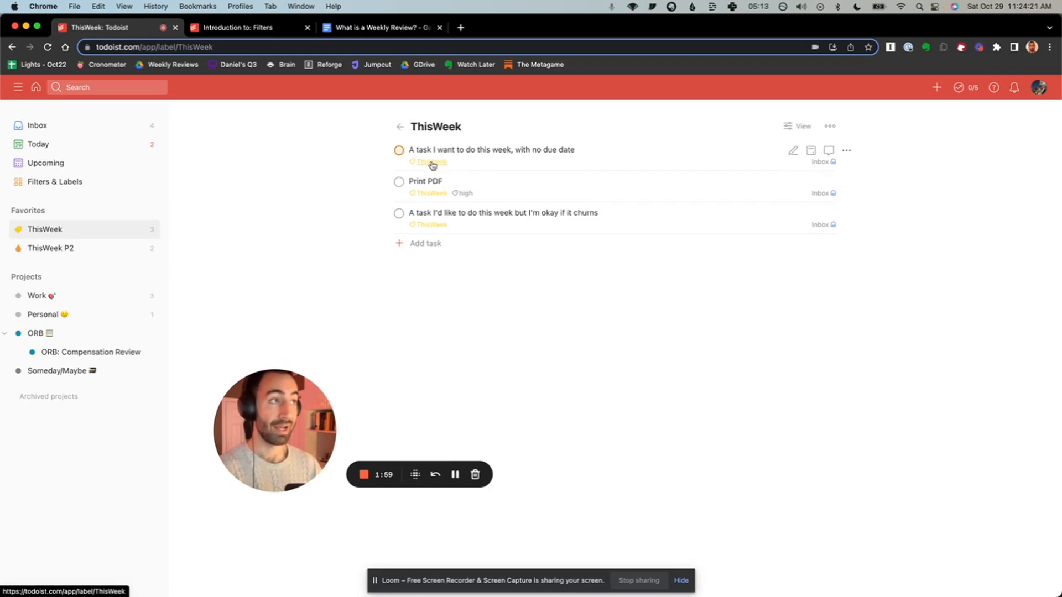
{"action": "mouse_move", "coordinate": [438, 172]}
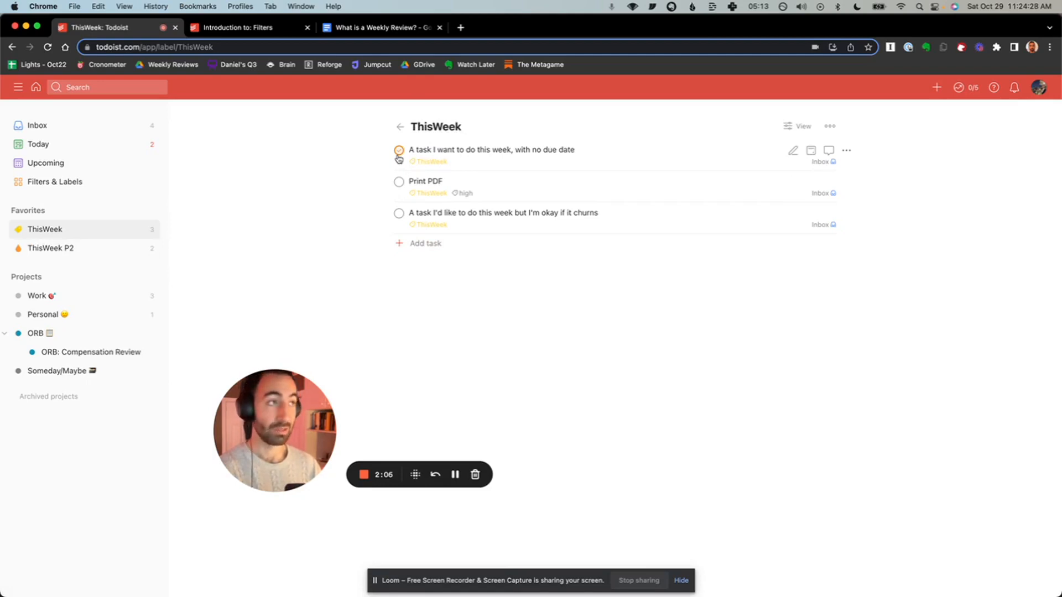
{"action": "left_click", "coordinate": [492, 149]}
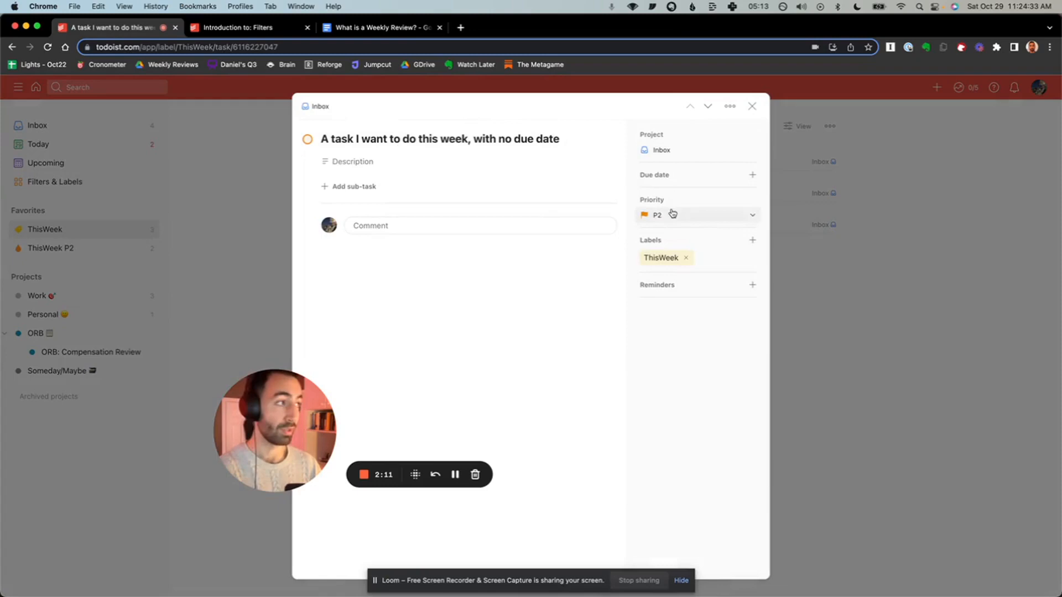
- View the Priority 1–4 options, then close the task details keeping P2
{"action": "left_click", "coordinate": [696, 215]}
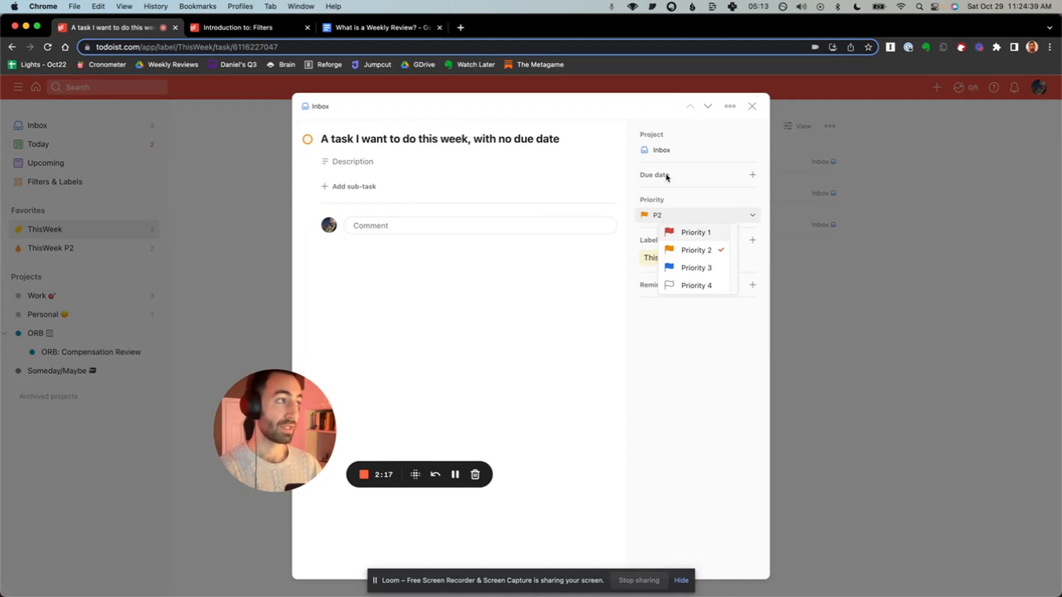
{"action": "left_click", "coordinate": [751, 106]}
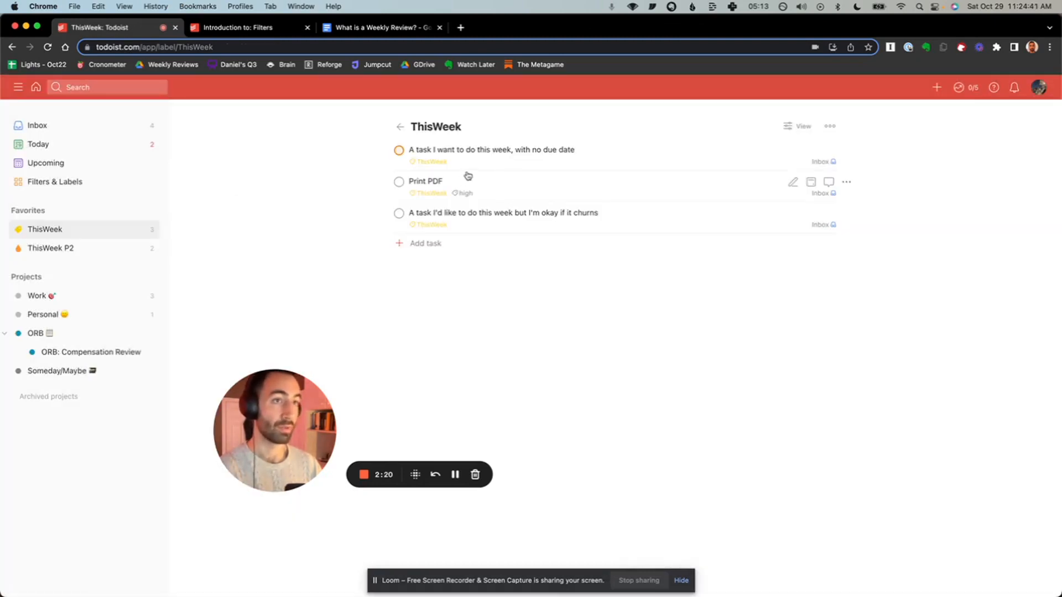
{"action": "mouse_move", "coordinate": [558, 173]}
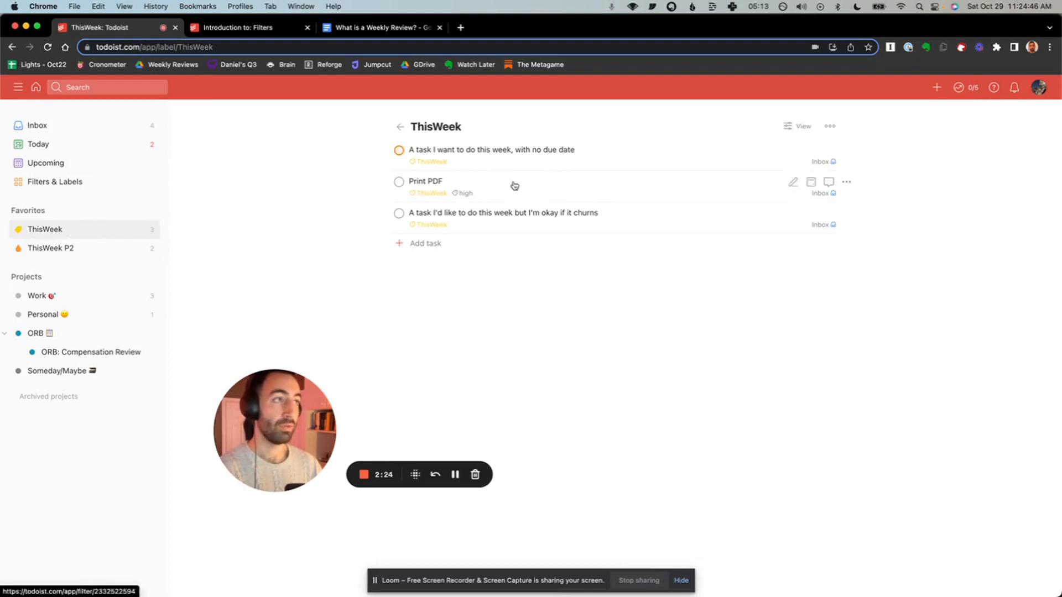
{"action": "mouse_move", "coordinate": [432, 158]}
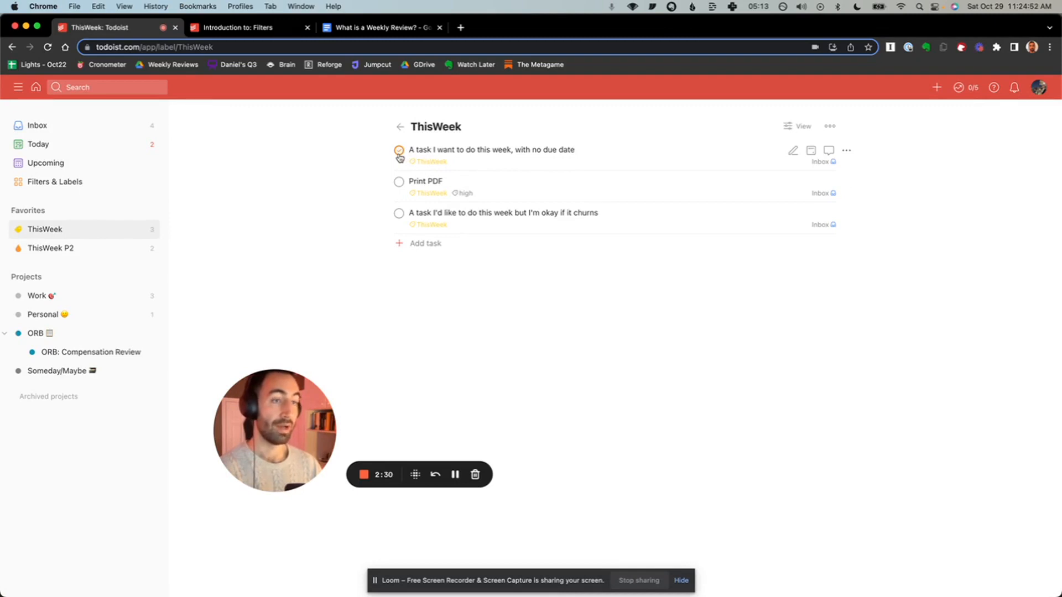
{"action": "left_click", "coordinate": [50, 247]}
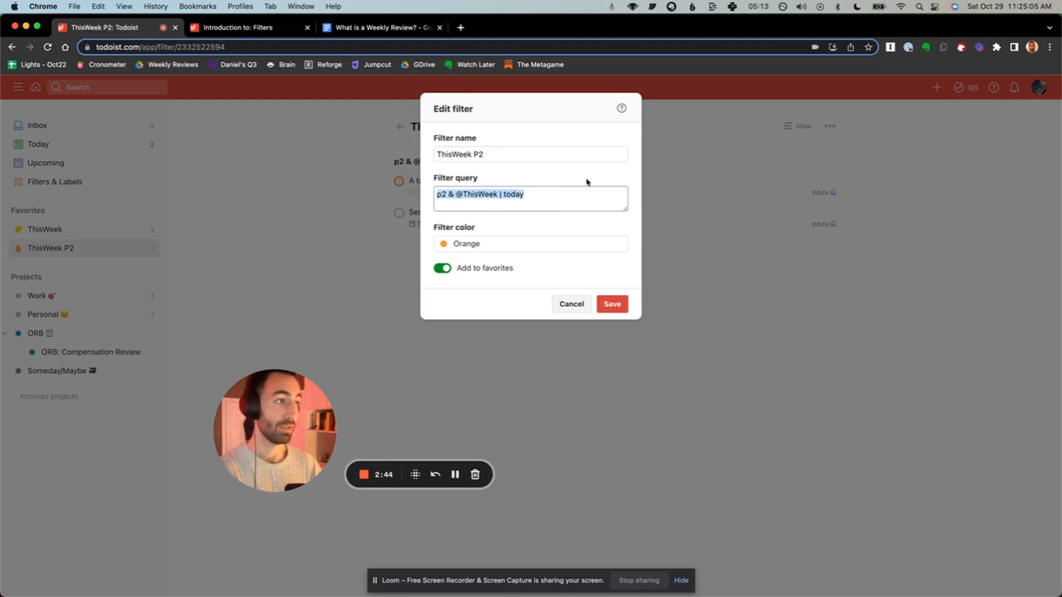
{"action": "left_click", "coordinate": [611, 304]}
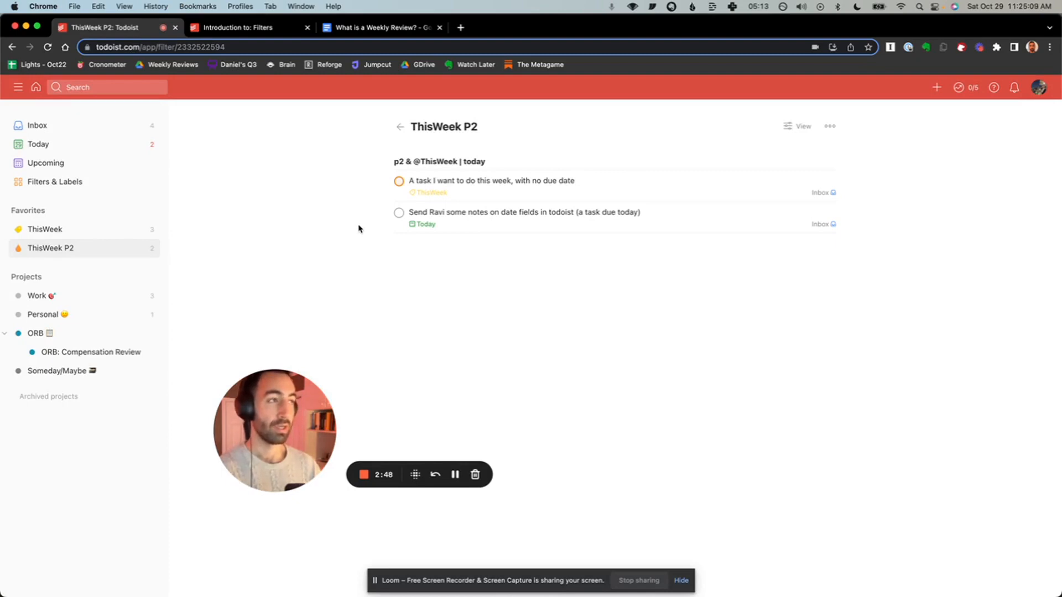
{"action": "mouse_move", "coordinate": [265, 256]}
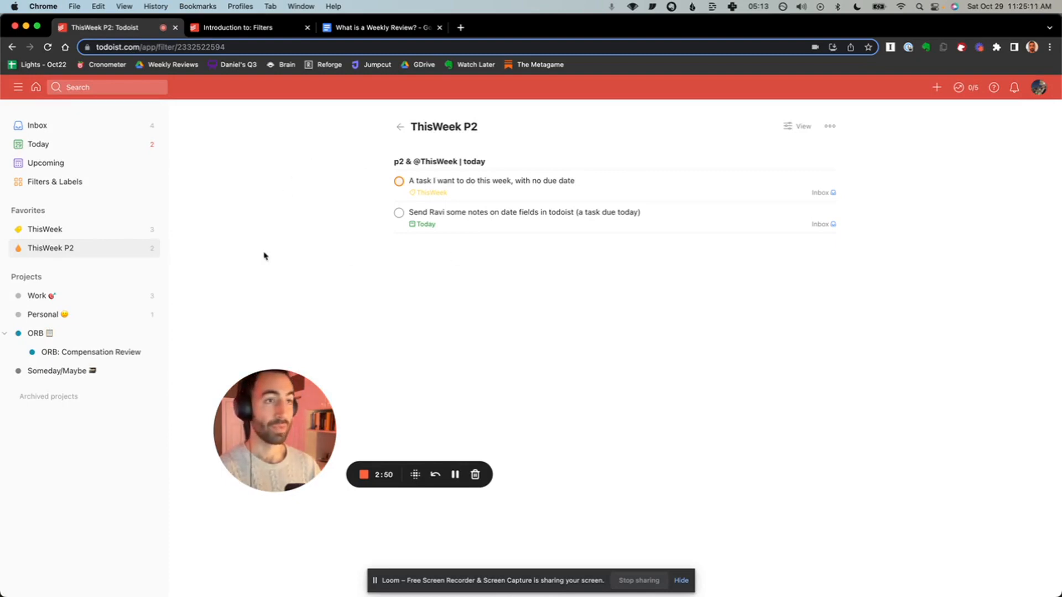
{"action": "mouse_move", "coordinate": [434, 231]}
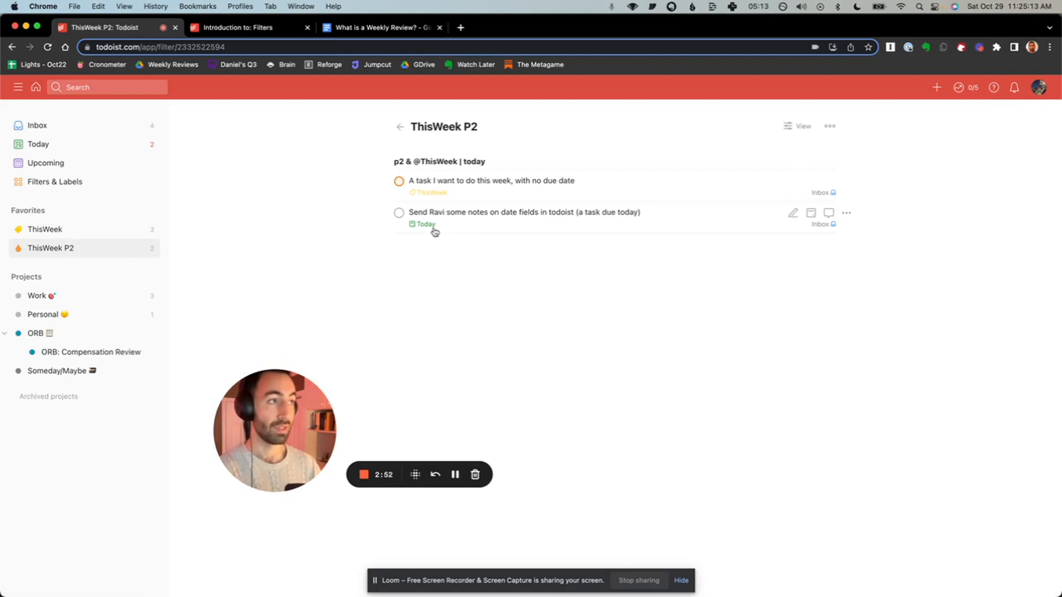
{"action": "mouse_move", "coordinate": [399, 185]}
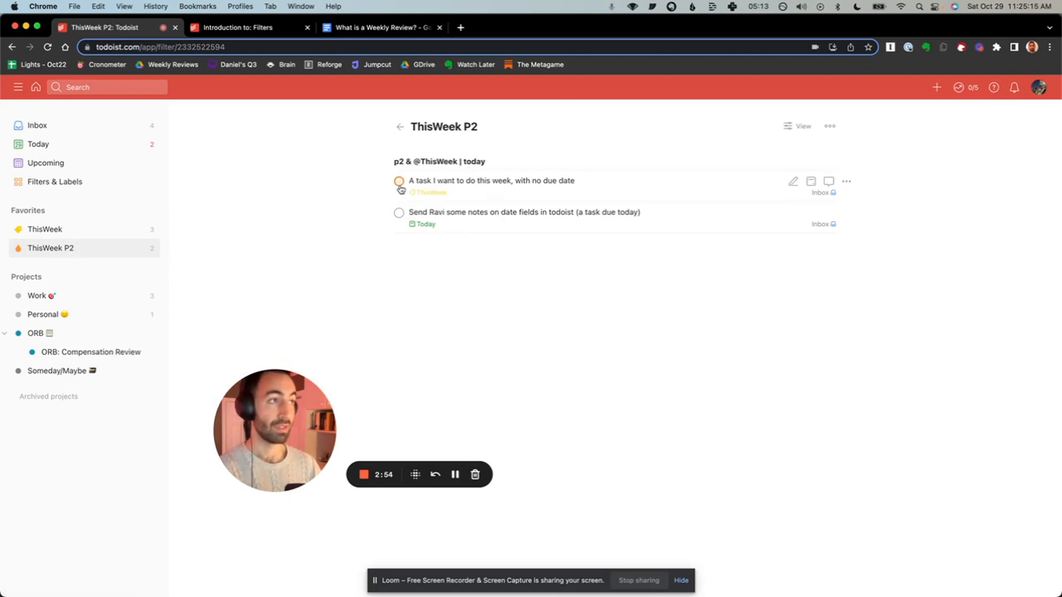
- View the ThisWeek label, then the ThisWeek P2 filter, ending on Today
{"action": "left_click", "coordinate": [45, 228]}
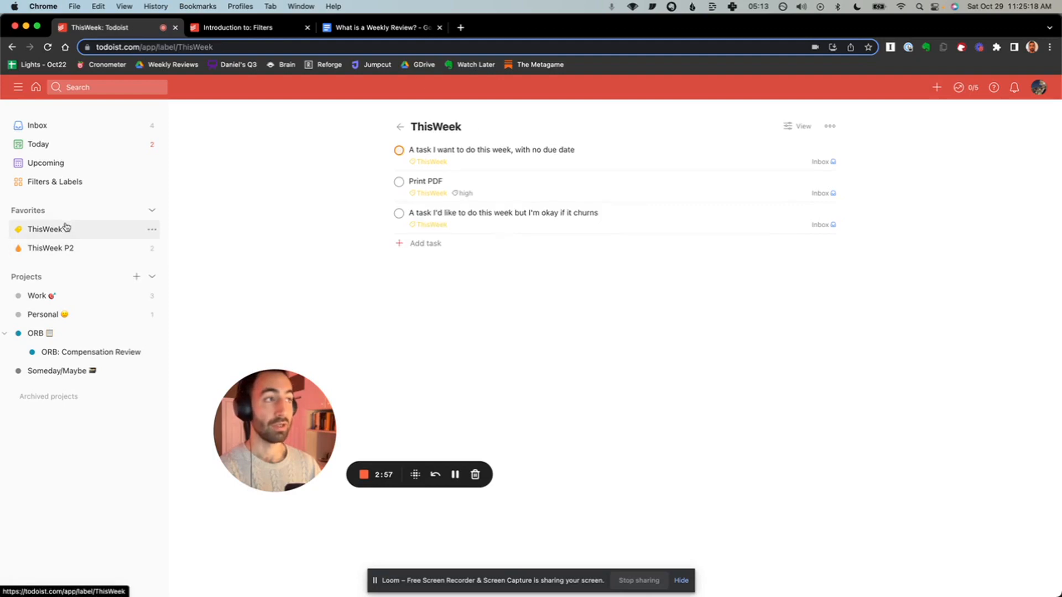
{"action": "mouse_move", "coordinate": [438, 149]}
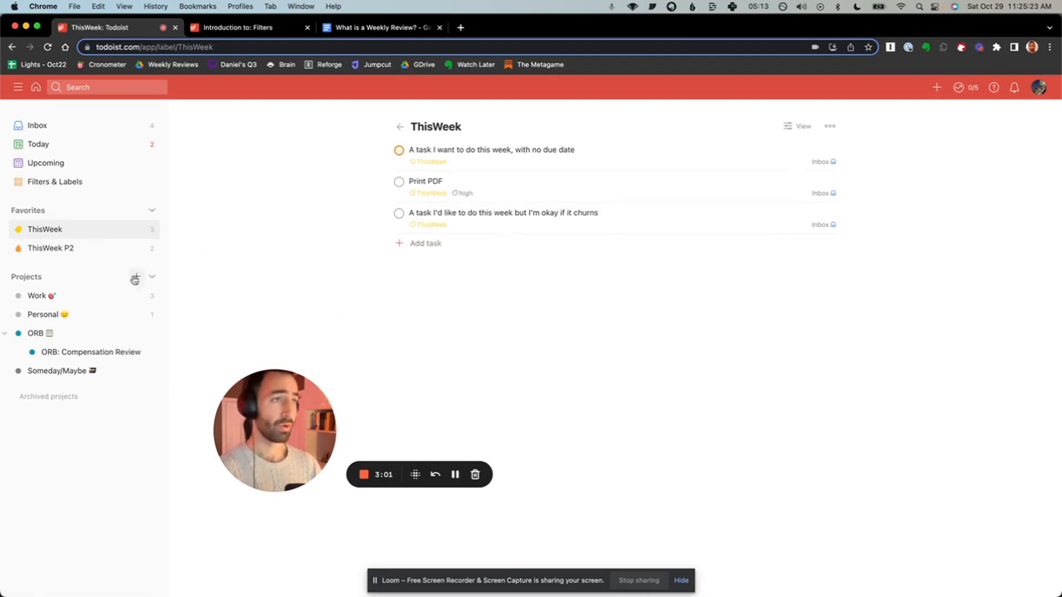
{"action": "mouse_move", "coordinate": [50, 248]}
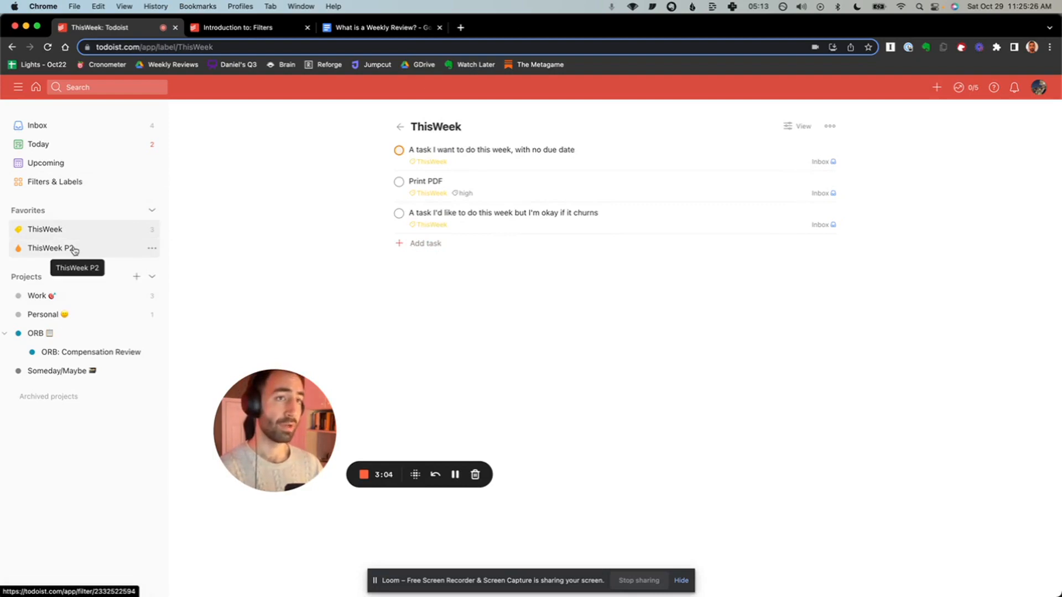
{"action": "mouse_move", "coordinate": [457, 165]}
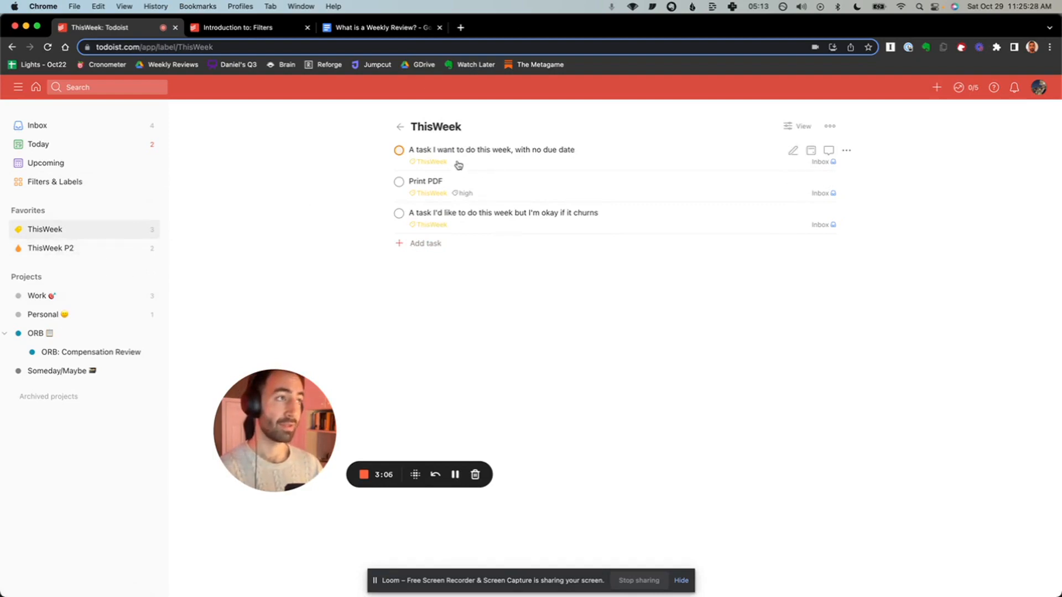
{"action": "mouse_move", "coordinate": [50, 247]}
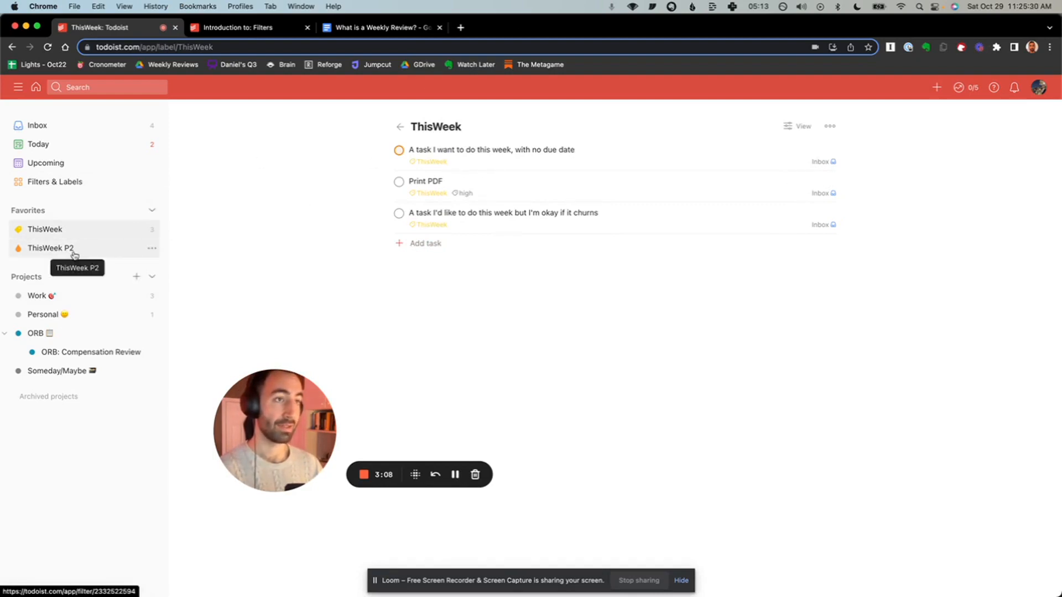
{"action": "left_click", "coordinate": [49, 247]}
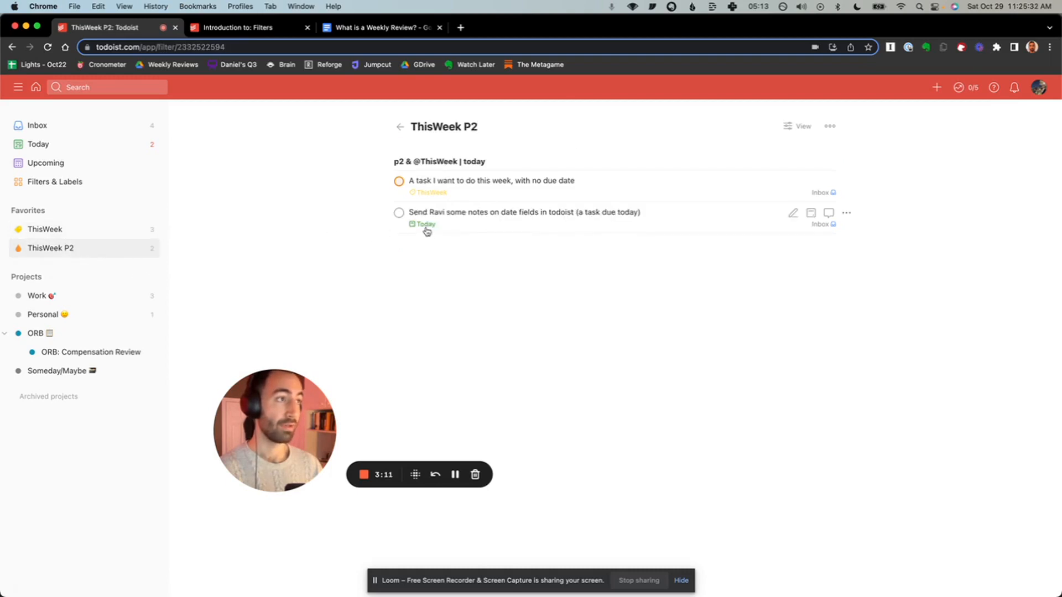
{"action": "mouse_move", "coordinate": [407, 238]}
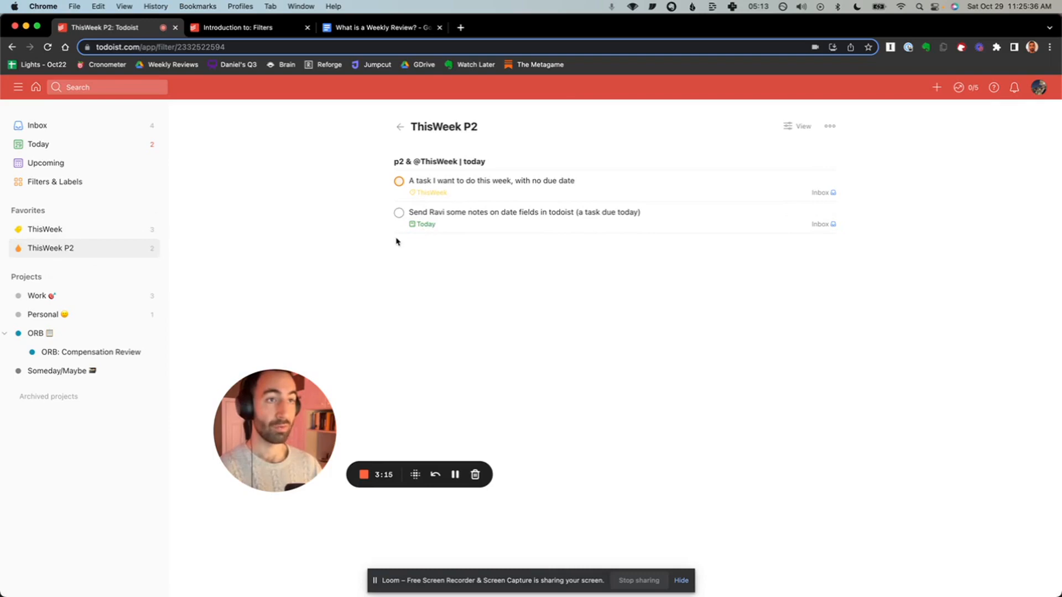
{"action": "mouse_move", "coordinate": [51, 248]}
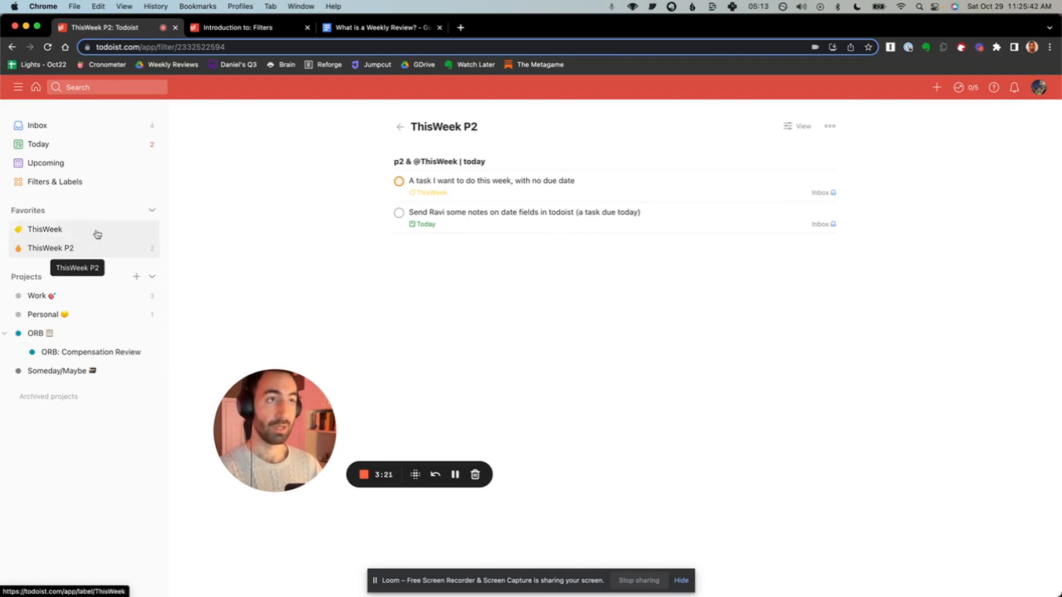
{"action": "left_click", "coordinate": [38, 144]}
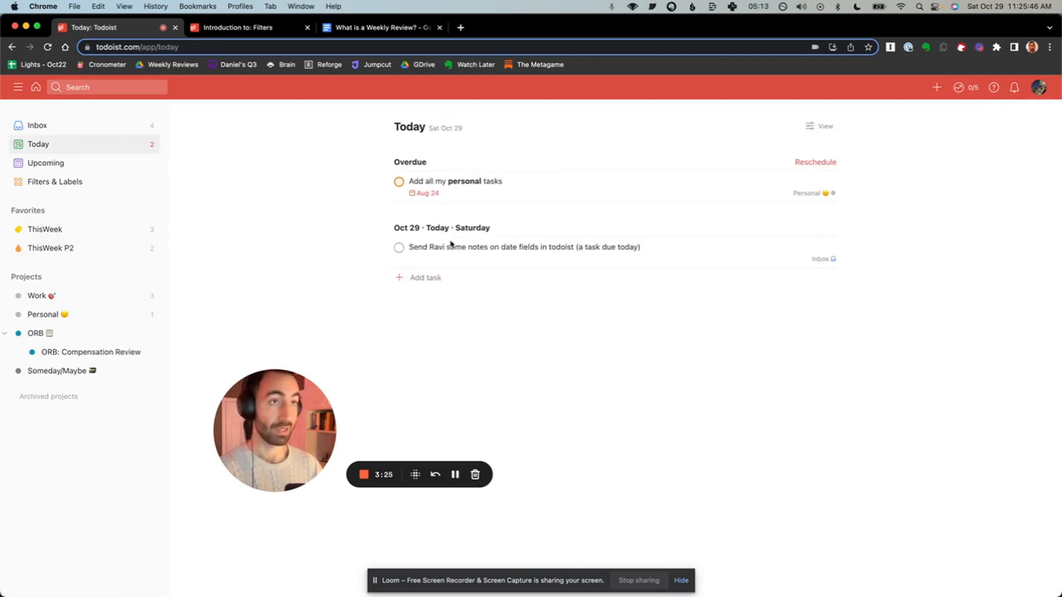
{"action": "left_click", "coordinate": [50, 248]}
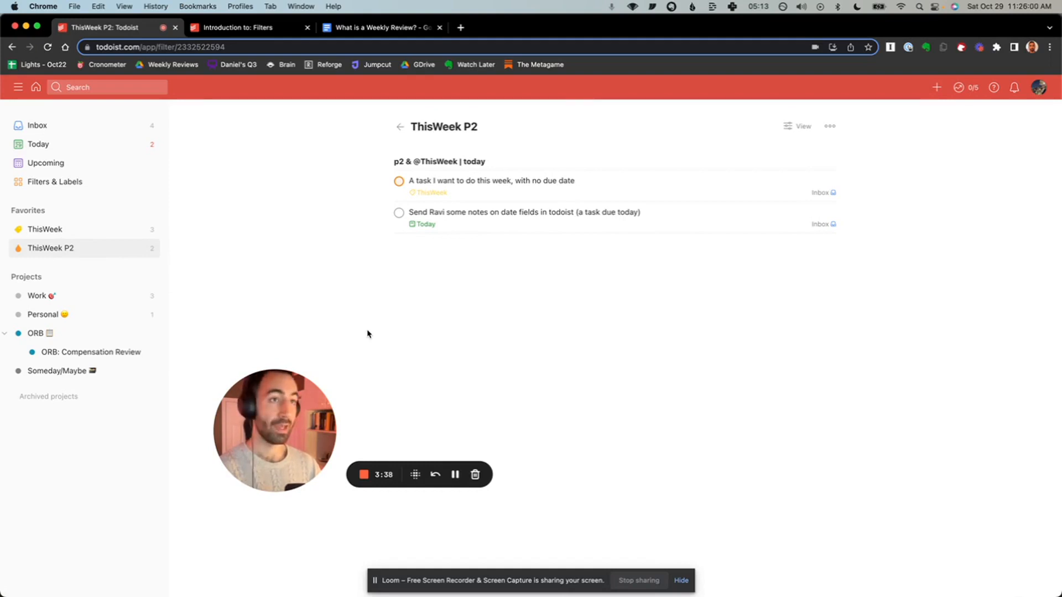
{"action": "mouse_move", "coordinate": [346, 316]}
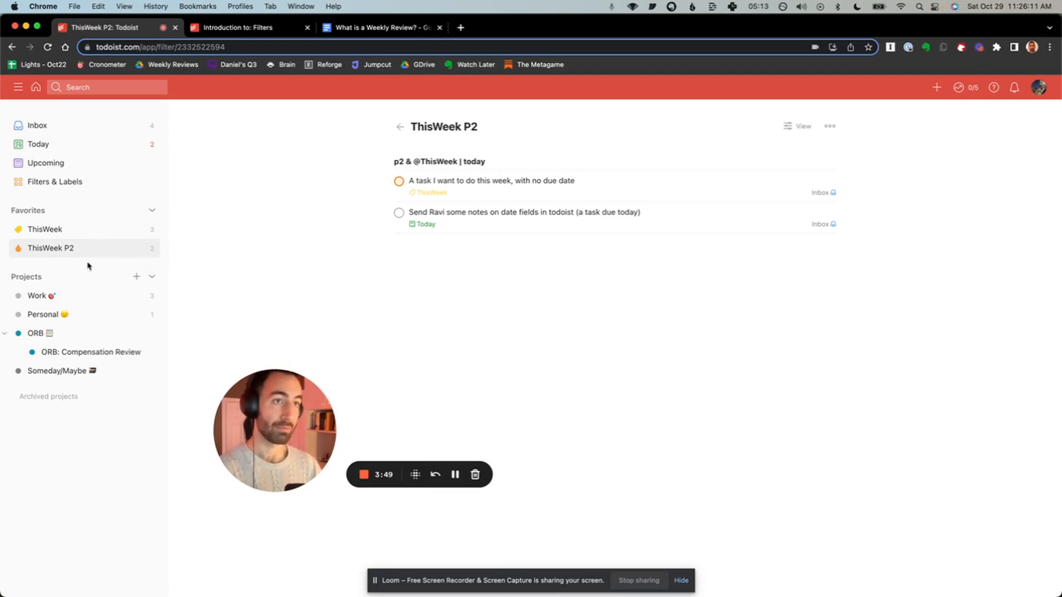
{"action": "mouse_move", "coordinate": [45, 229]}
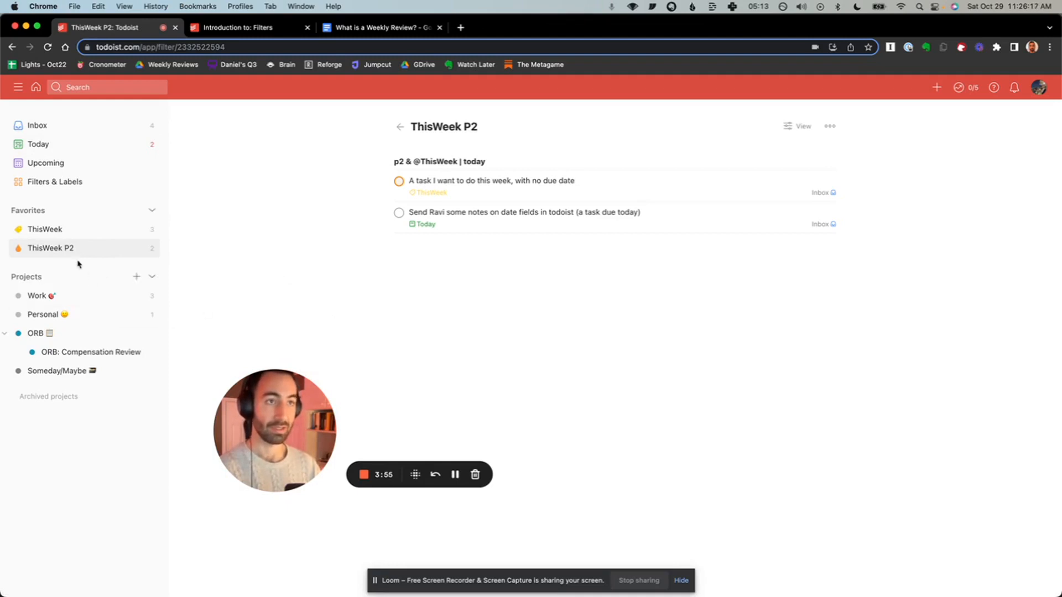
{"action": "mouse_move", "coordinate": [51, 247]}
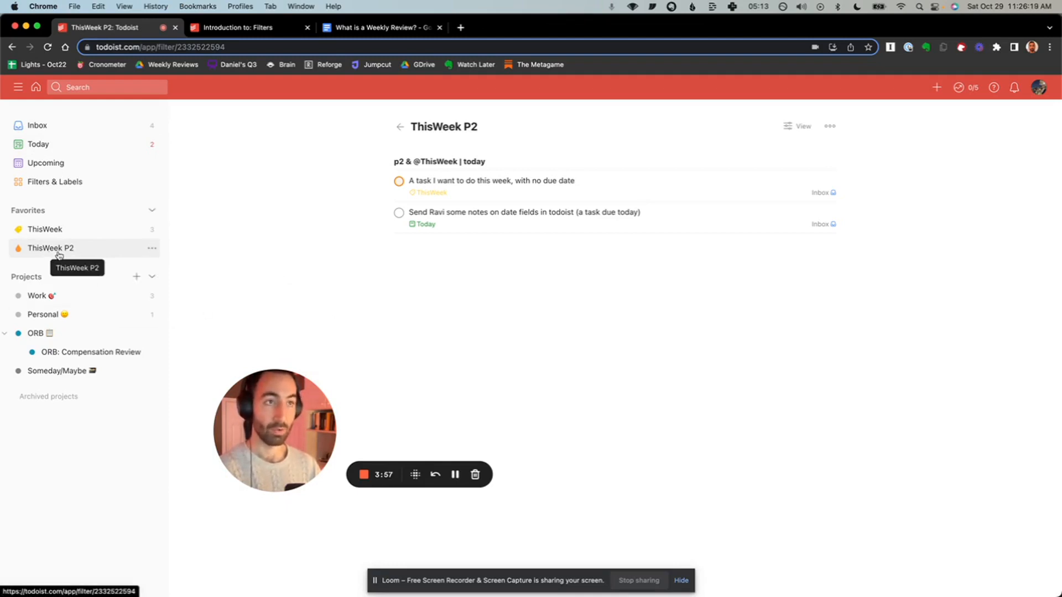
{"action": "mouse_move", "coordinate": [201, 256]}
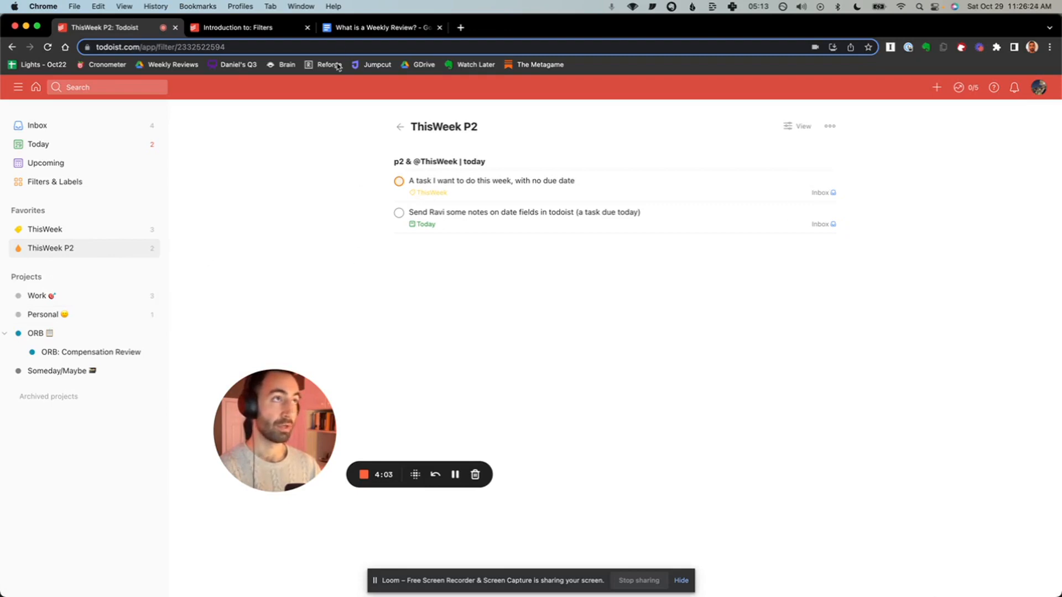
- Switch to the 'What is a Weekly Review?' Google Docs tab
{"action": "left_click", "coordinate": [376, 27]}
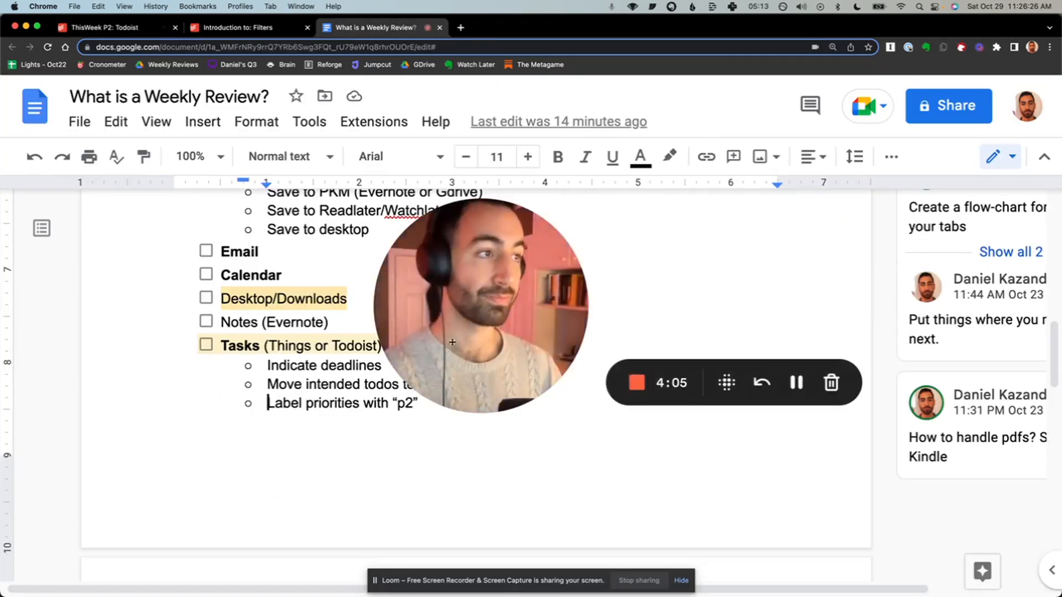